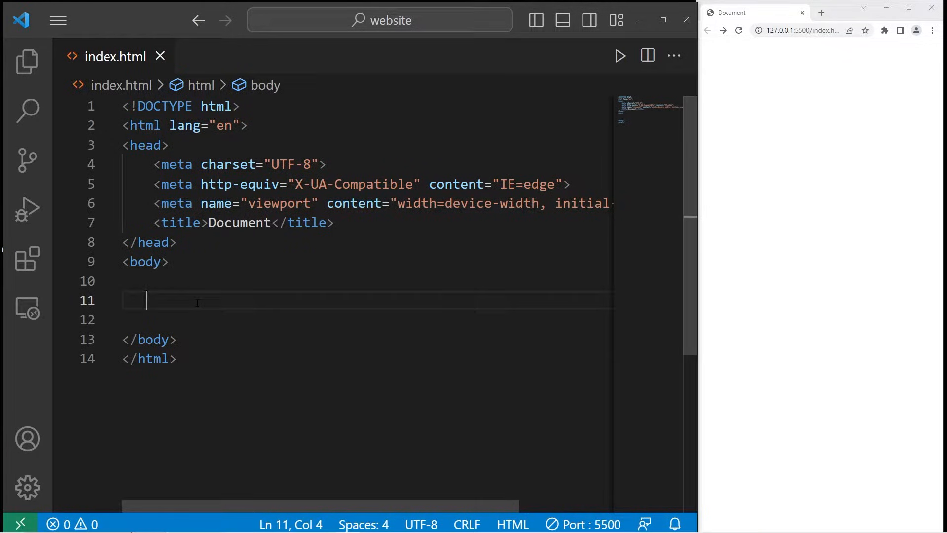
{"action": "mouse_move", "coordinate": [791, 73]}
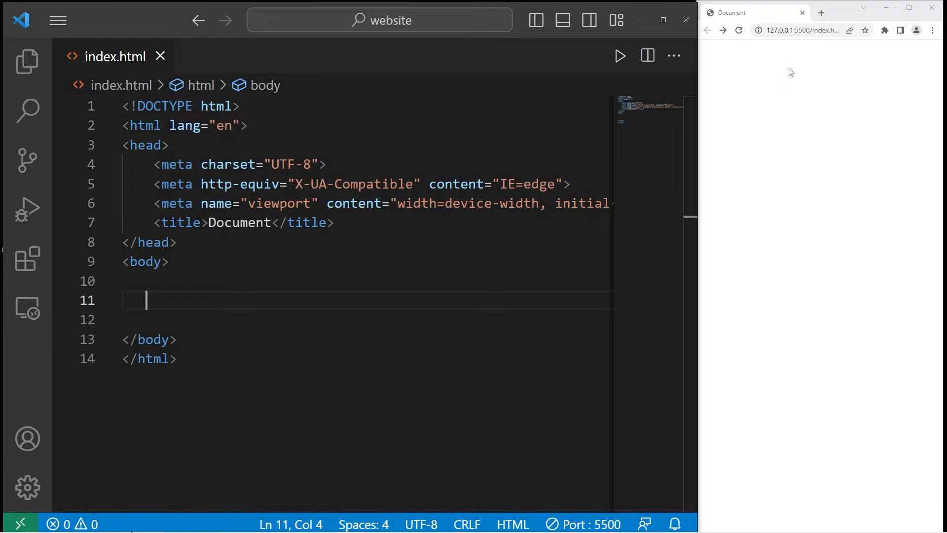
Add a <button>click me</button> element inside the page body.
{"action": "type", "text": "<b>"}
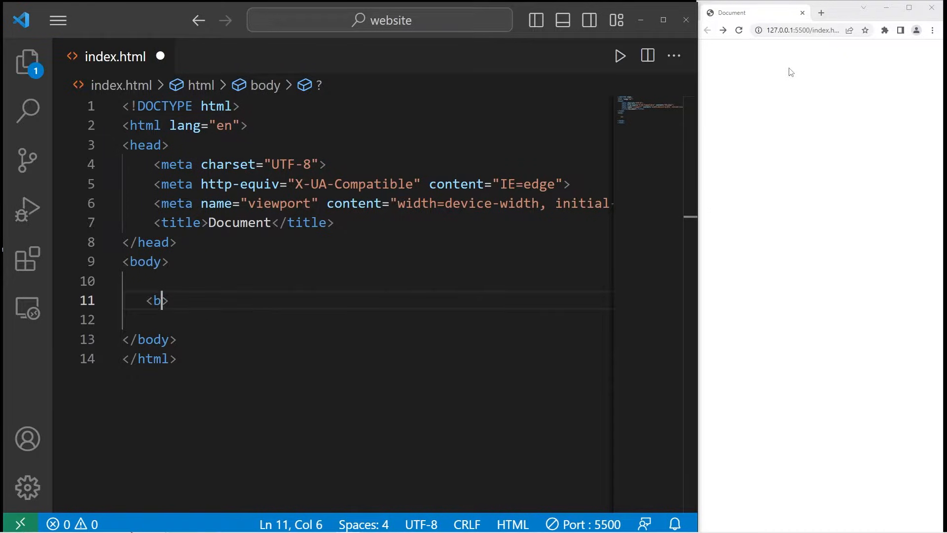
{"action": "type", "text": "utton>"}
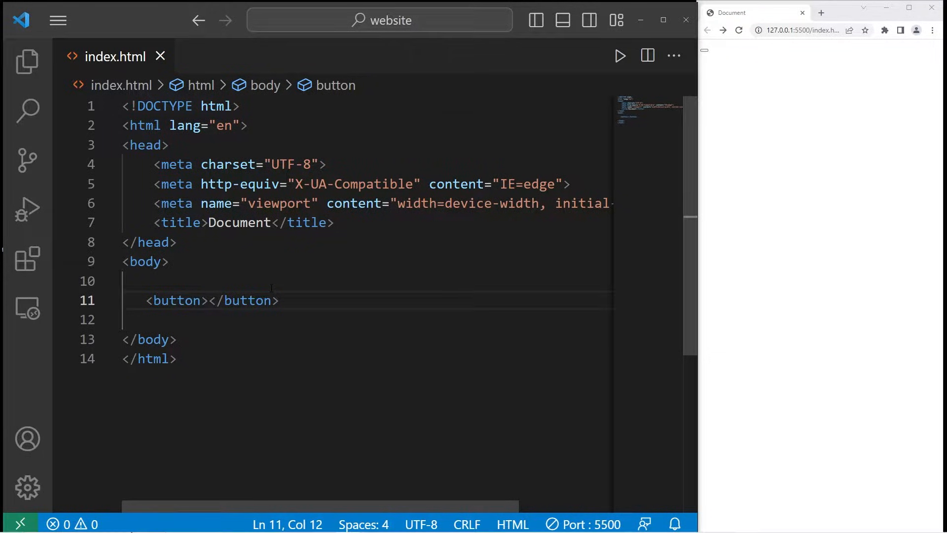
{"action": "type", "text": "click m"}
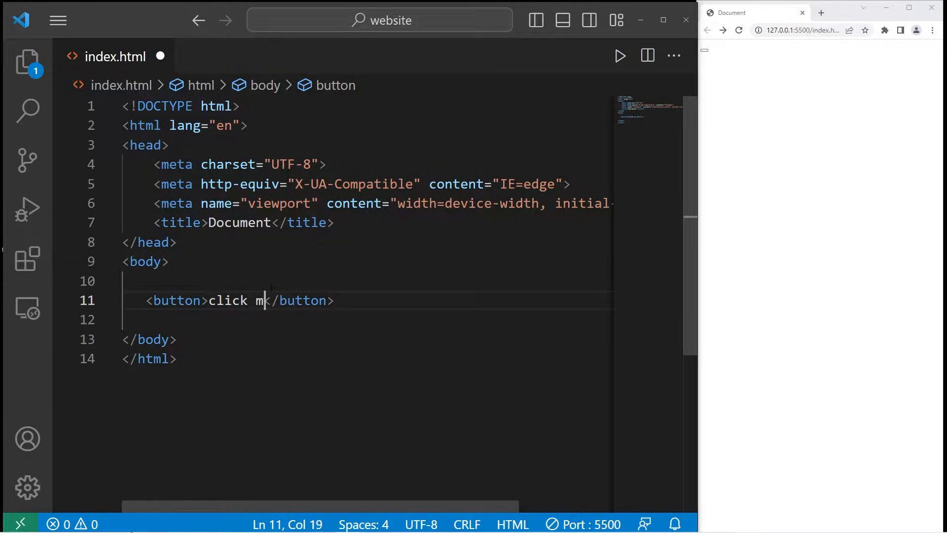
{"action": "type", "text": "e"}
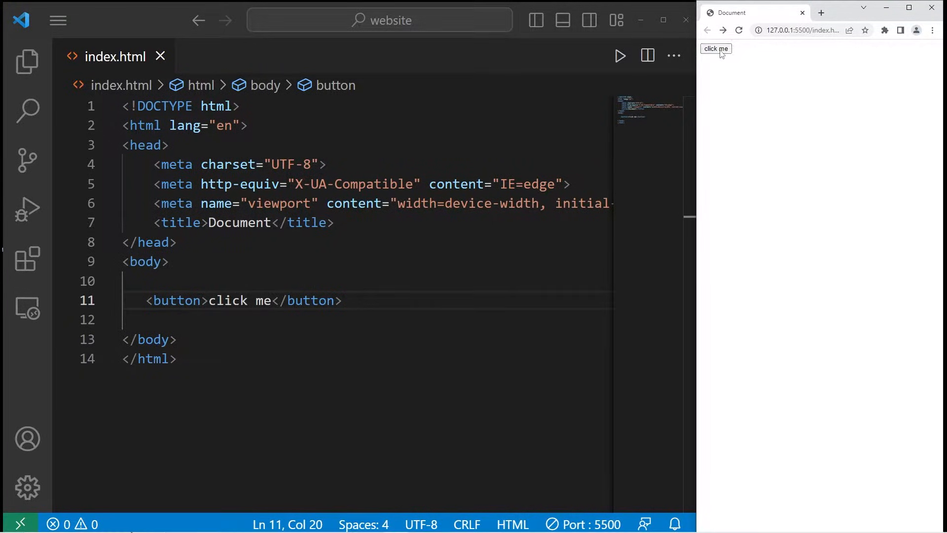
Give the button an inline style with font-size 25px and background-color grey.
{"action": "left_click", "coordinate": [201, 300]}
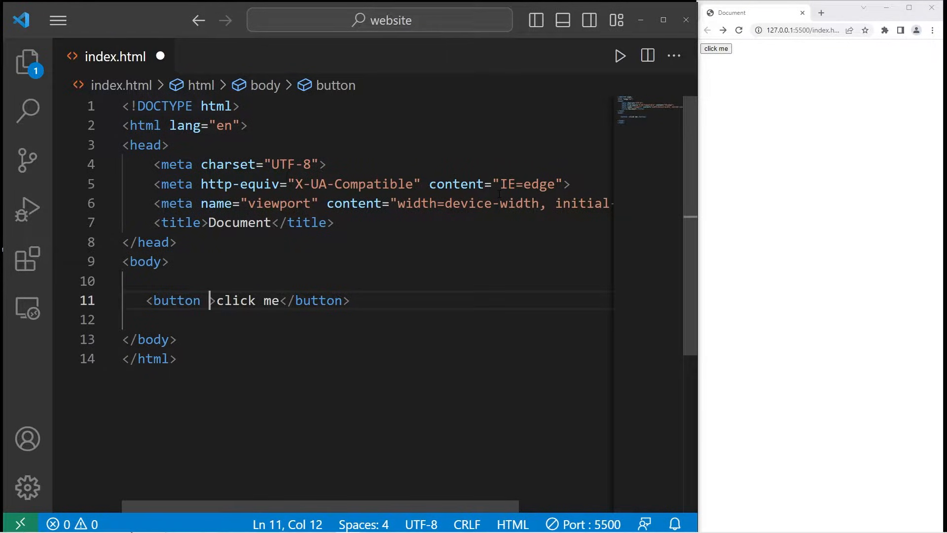
{"action": "type", "text": "style=\"\""}
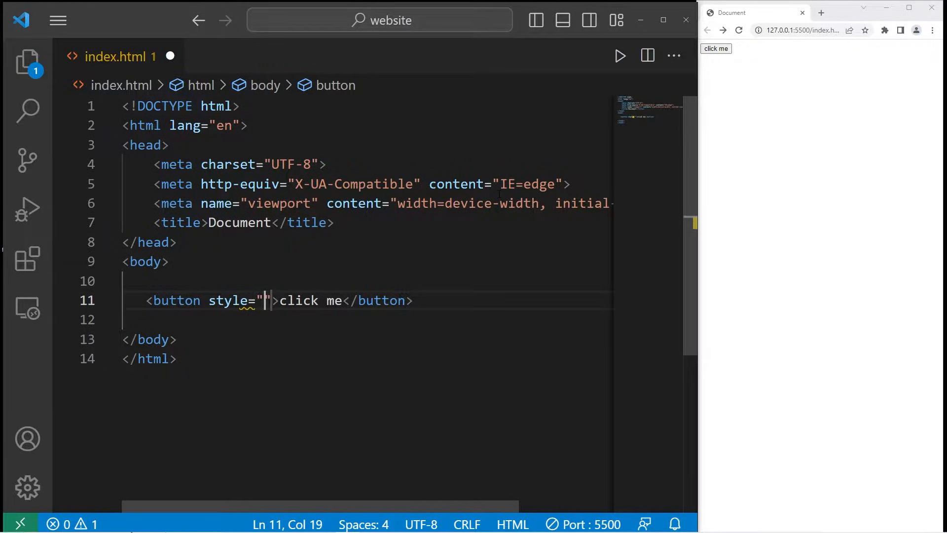
{"action": "mouse_move", "coordinate": [716, 51]}
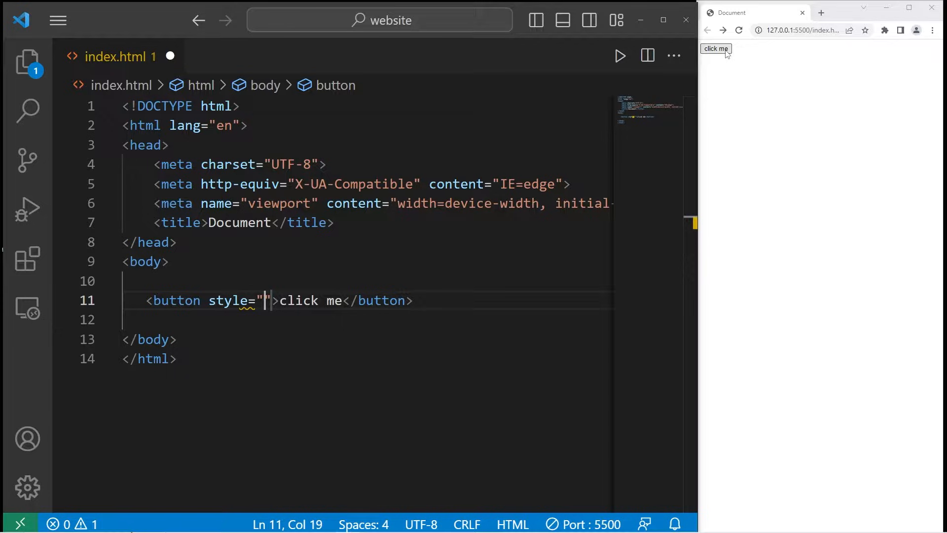
{"action": "mouse_move", "coordinate": [723, 66]}
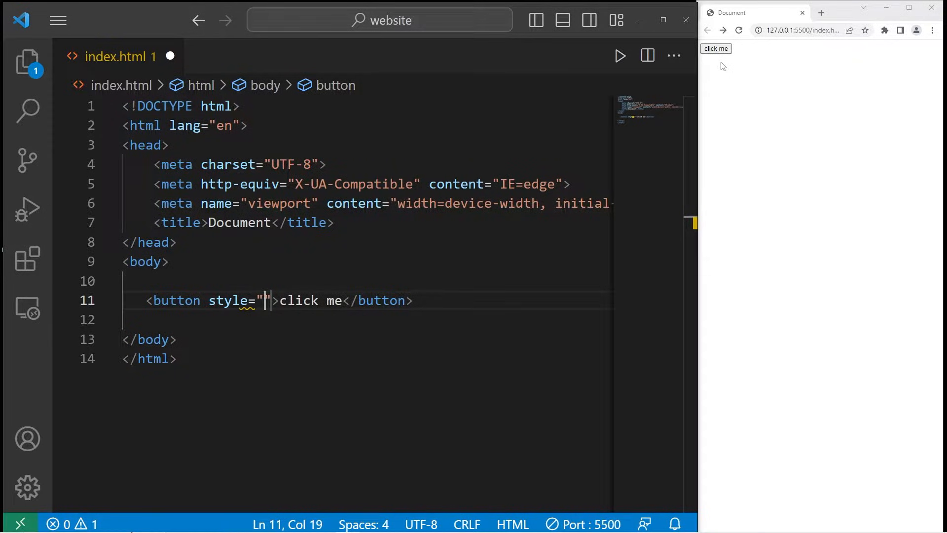
{"action": "type", "text": "font"}
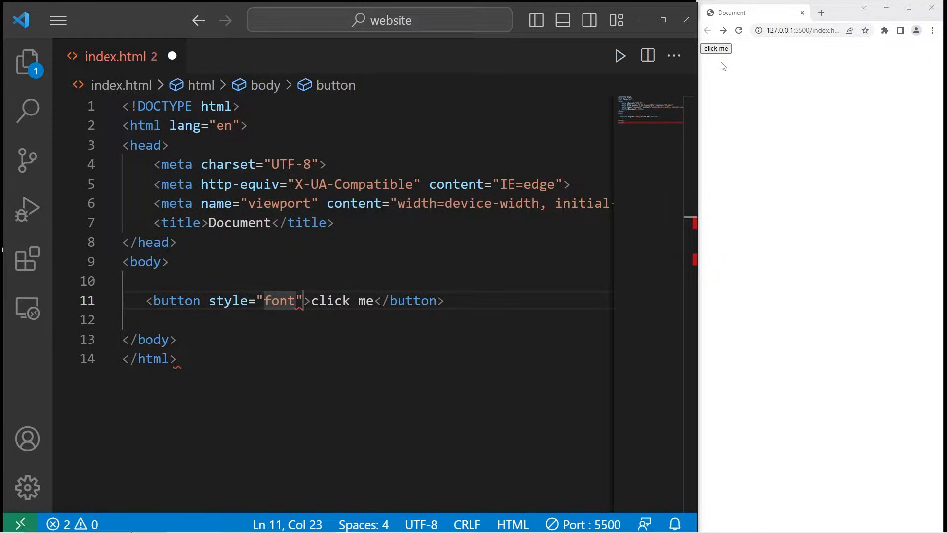
{"action": "type", "text": "-size:"}
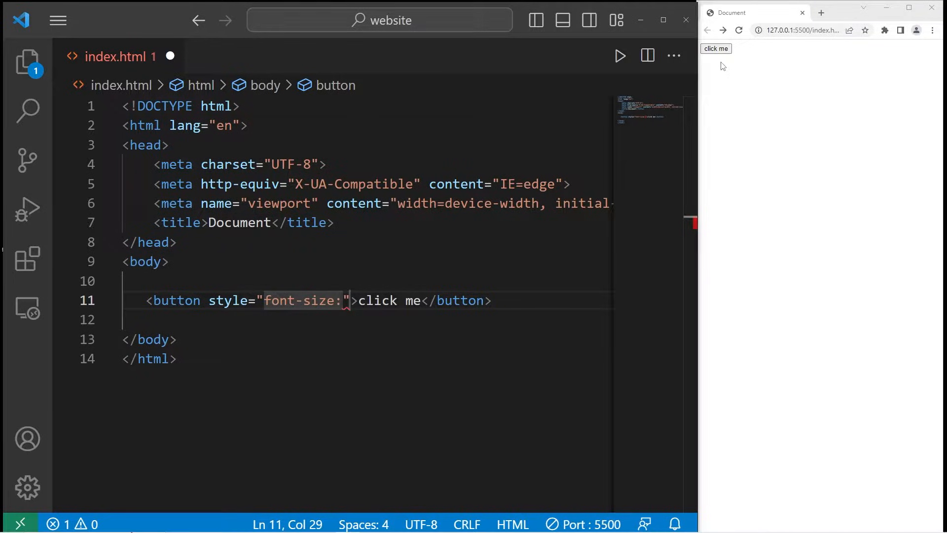
{"action": "type", "text": "25px"}
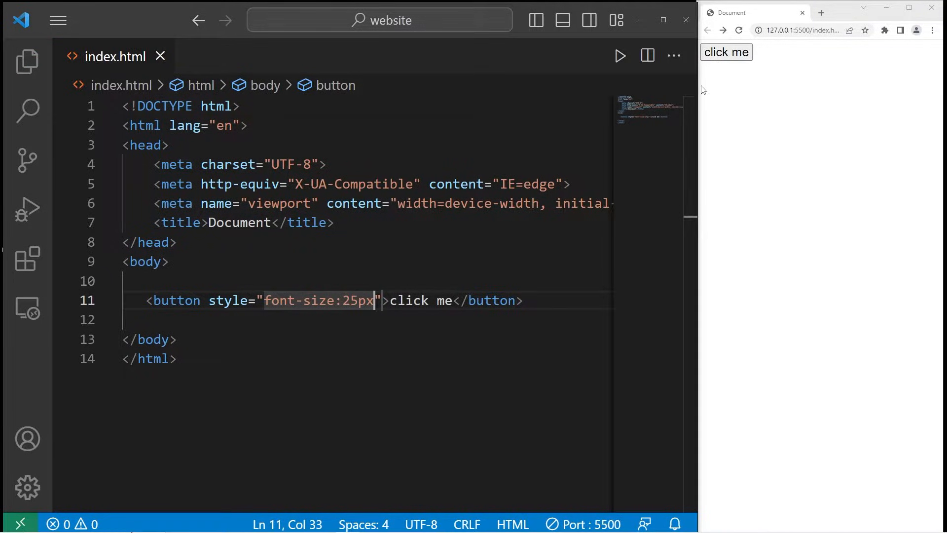
{"action": "mouse_move", "coordinate": [728, 68]}
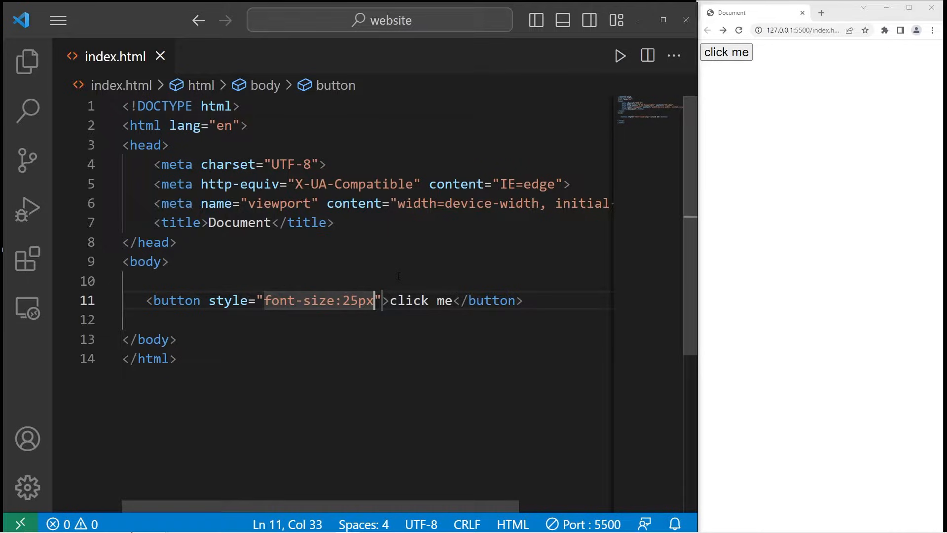
{"action": "type", "text": "; b"}
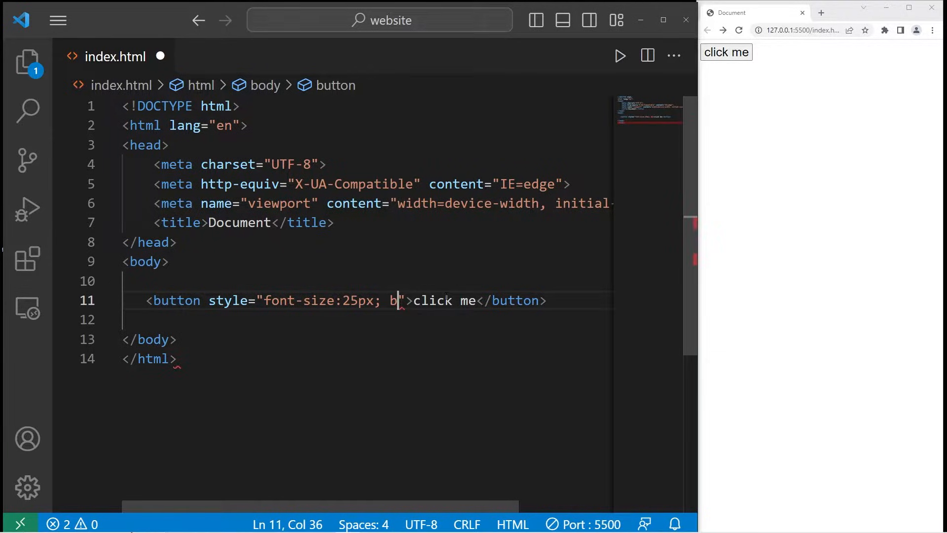
{"action": "type", "text": "ackground-"}
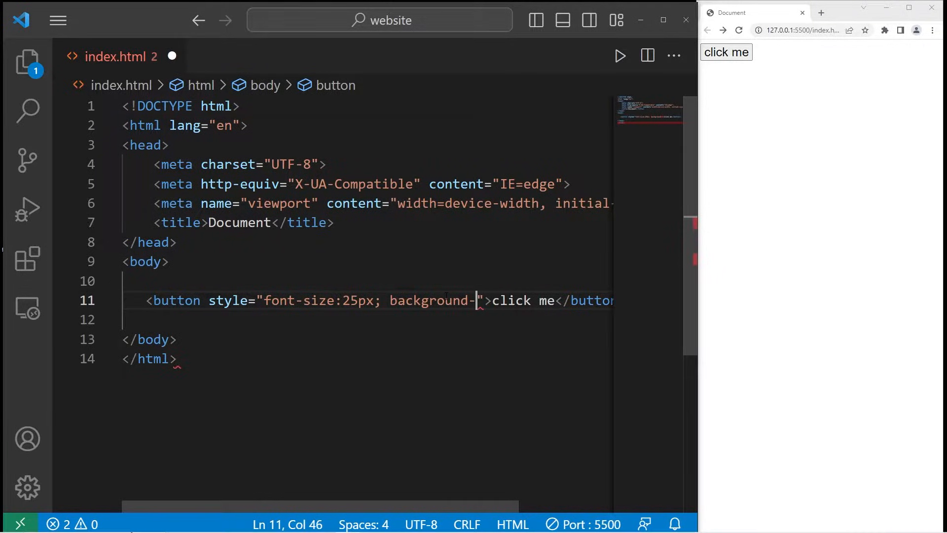
{"action": "type", "text": "color:"}
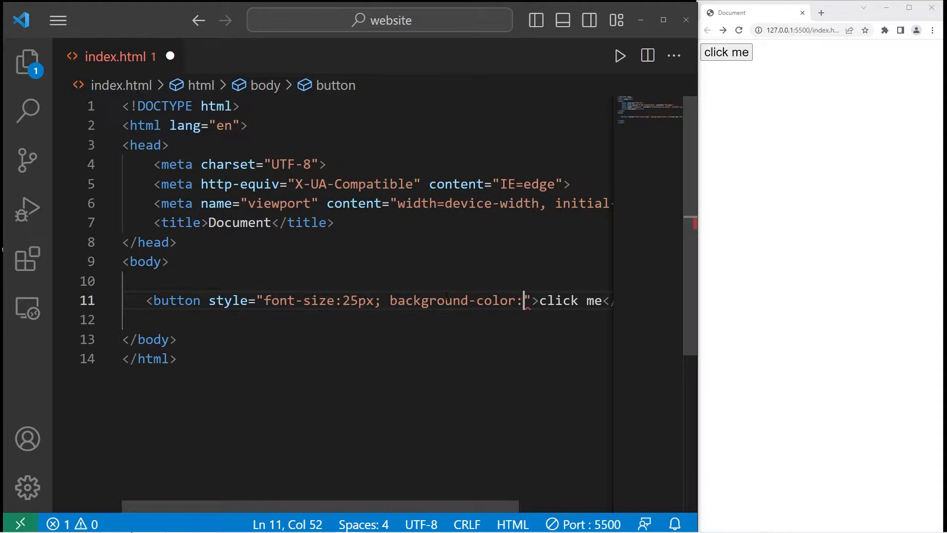
{"action": "type", "text": "grey;"}
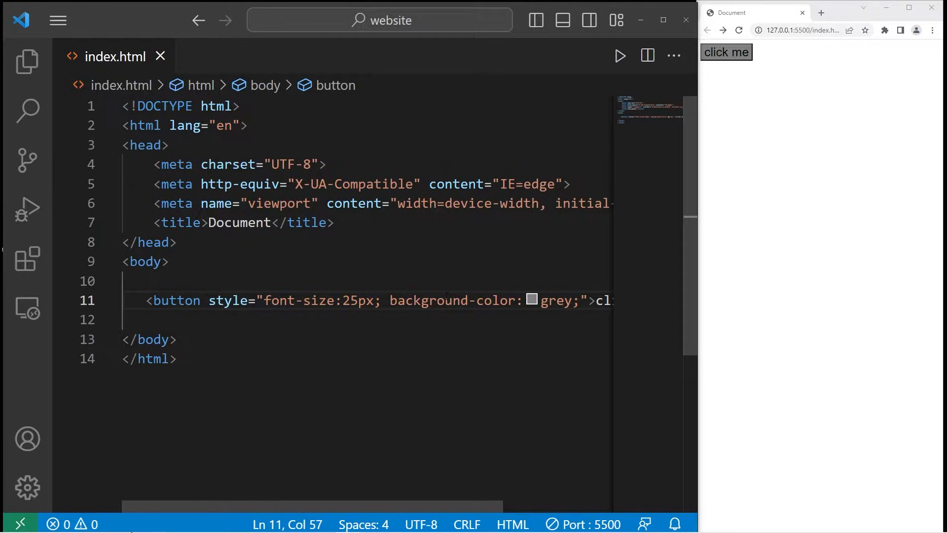
{"action": "mouse_move", "coordinate": [397, 506]}
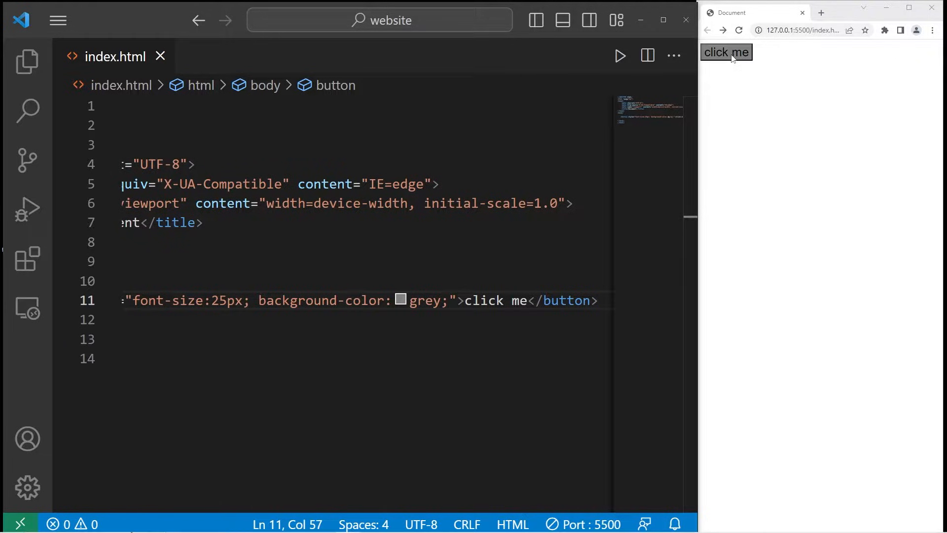
Add color: lightblue to the button's style so its text is light blue.
{"action": "type", "text": "color:"}
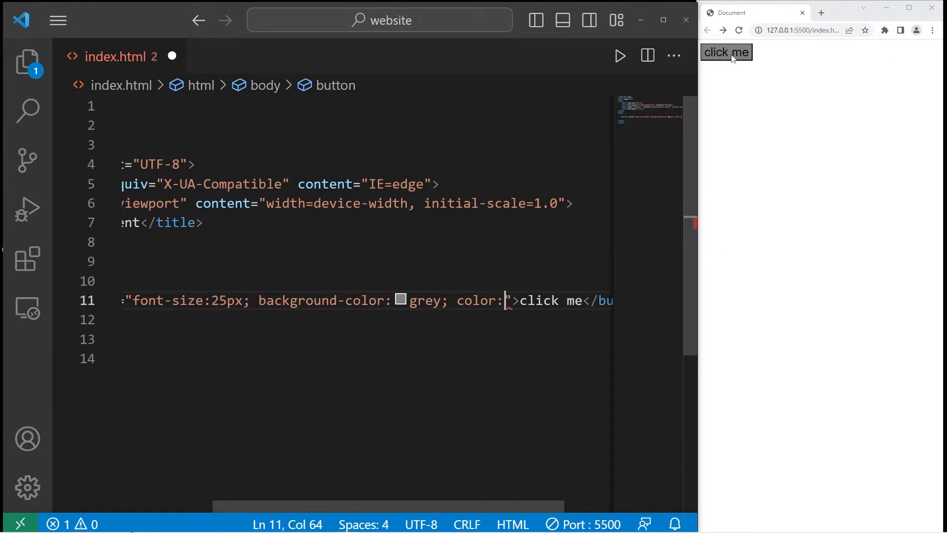
{"action": "type", "text": "lig"}
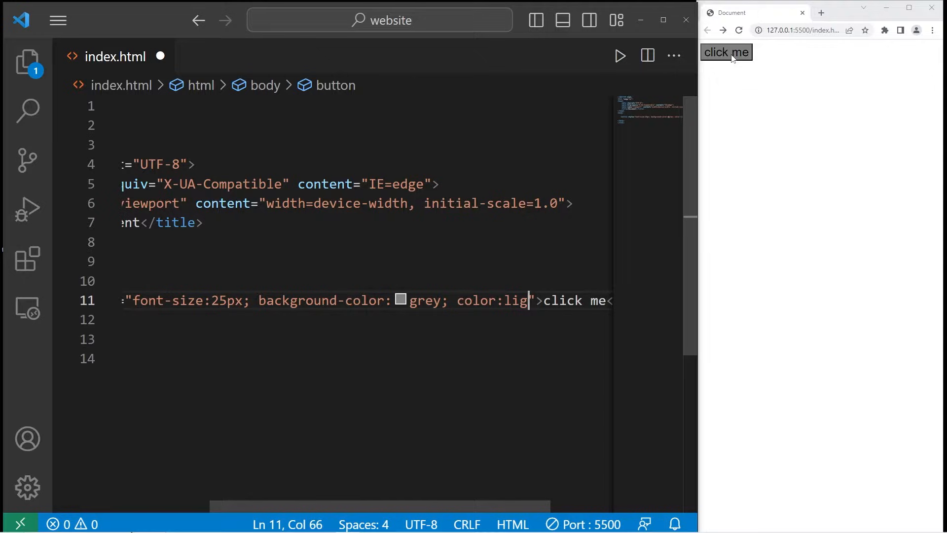
{"action": "type", "text": "htblue"}
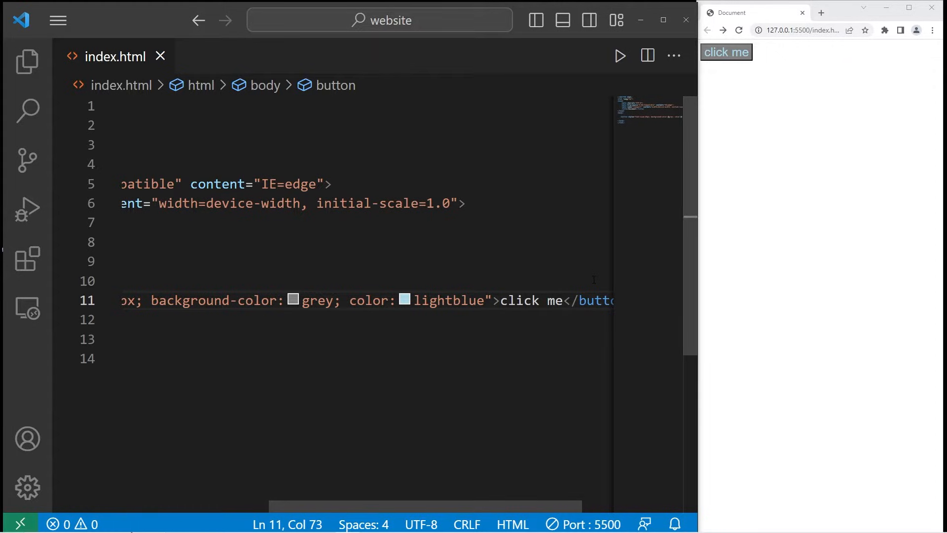
{"action": "type", "text": ";"}
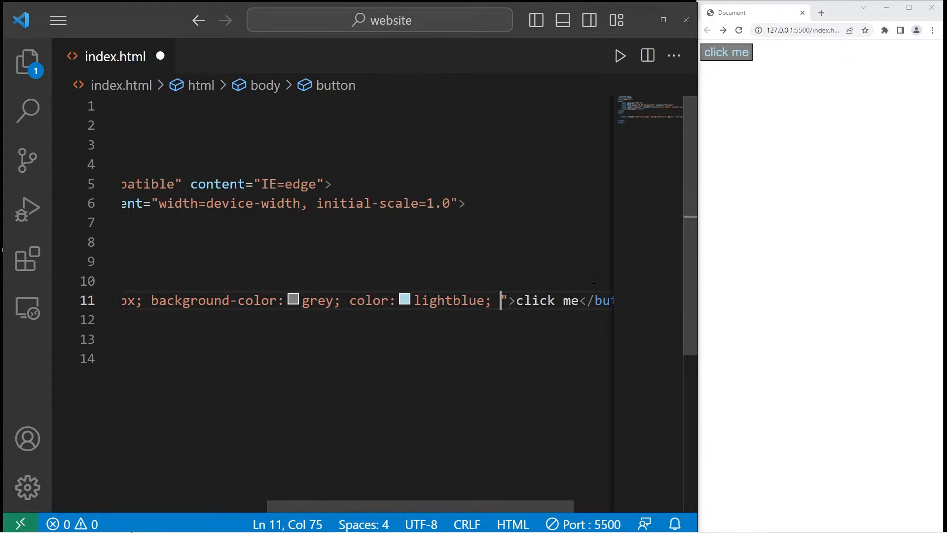
Round the button's corners with border-radius 25px and save the file.
{"action": "type", "text": "border-"}
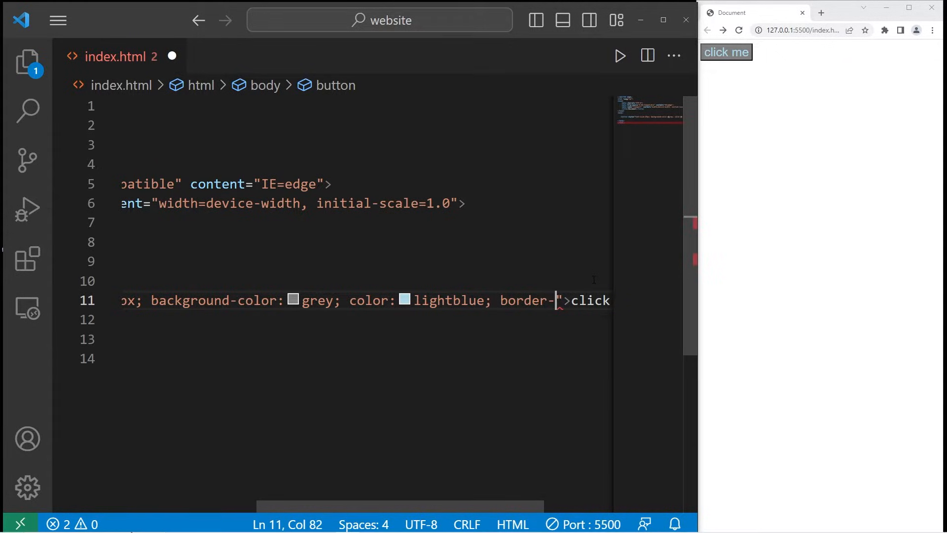
{"action": "type", "text": "radius"}
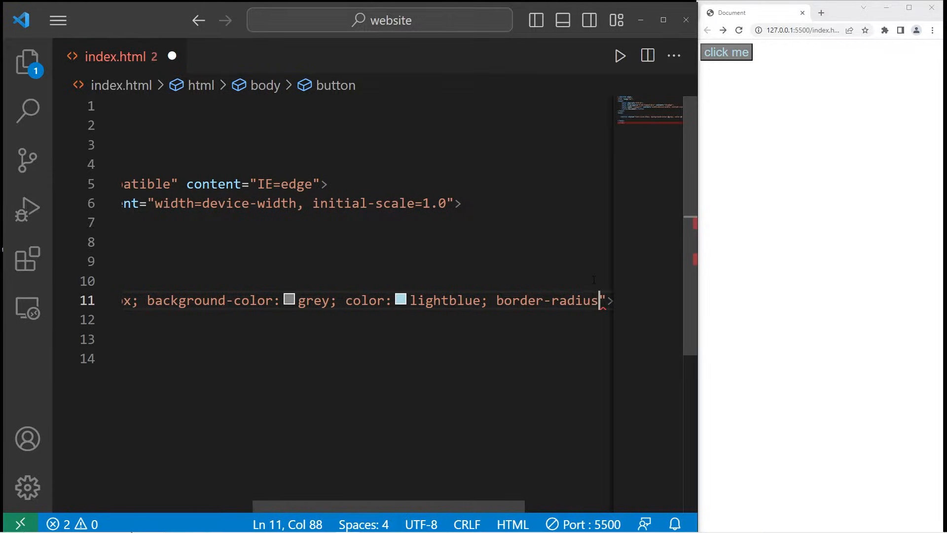
{"action": "type", "text": ":"}
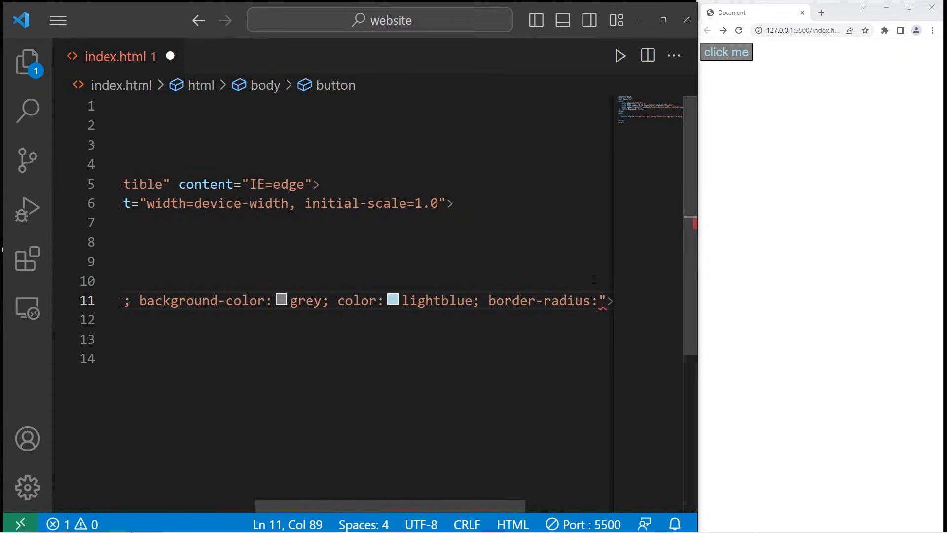
{"action": "type", "text": "5px;"}
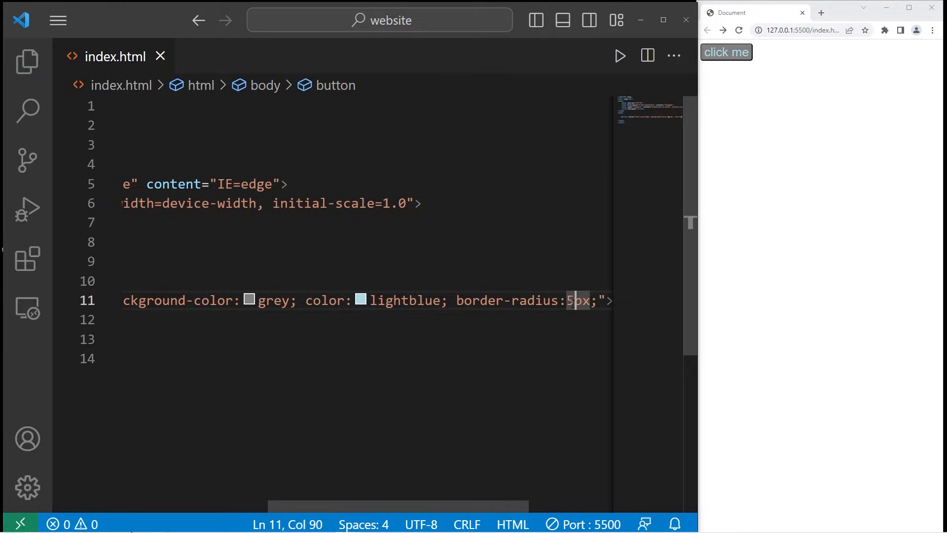
{"action": "type", "text": "0"}
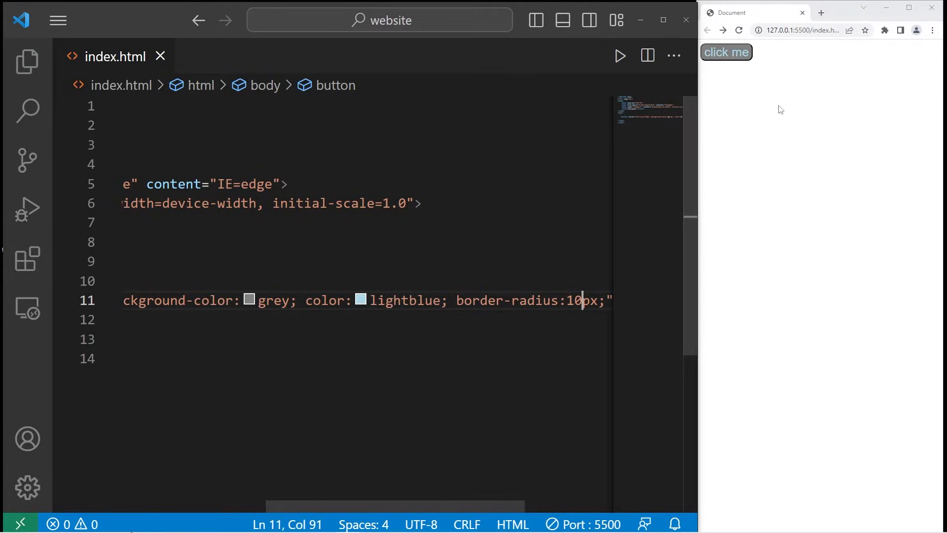
{"action": "type", "text": "25"}
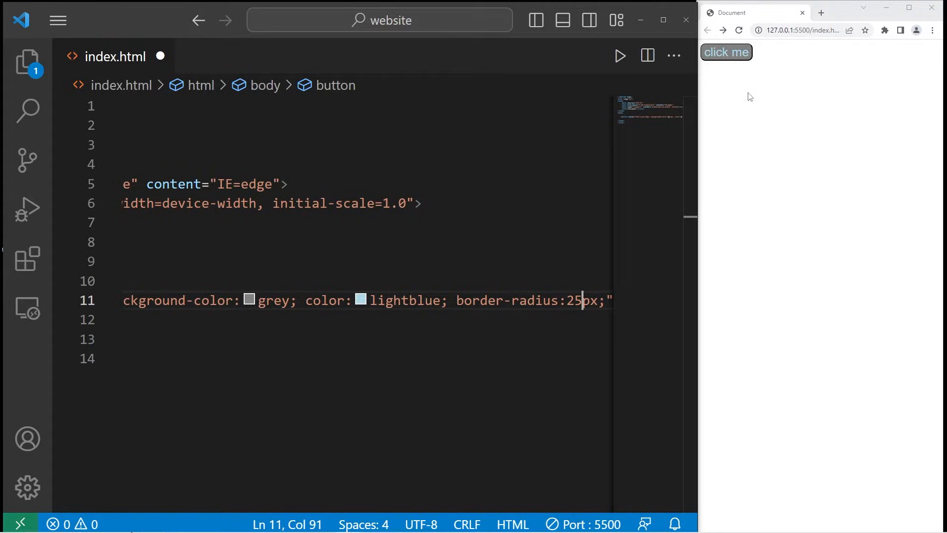
{"action": "key", "text": "ctrl+s"}
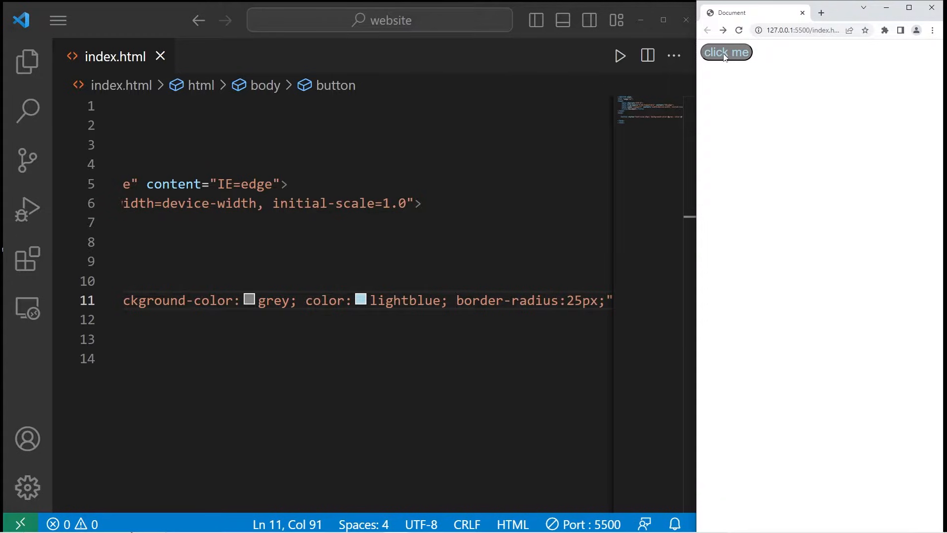
{"action": "scroll", "scroll_direction": "left", "scroll_amount": 3}
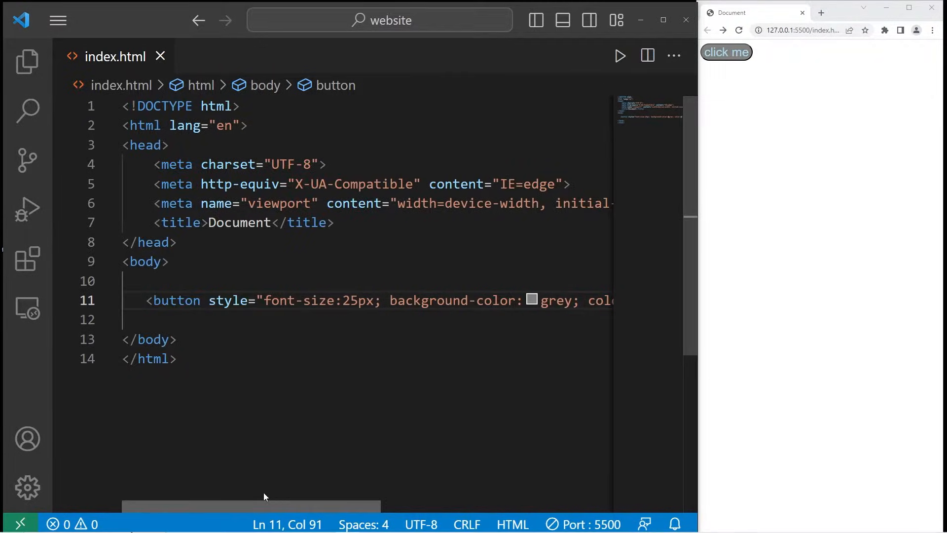
{"action": "type", "text": "<a >"}
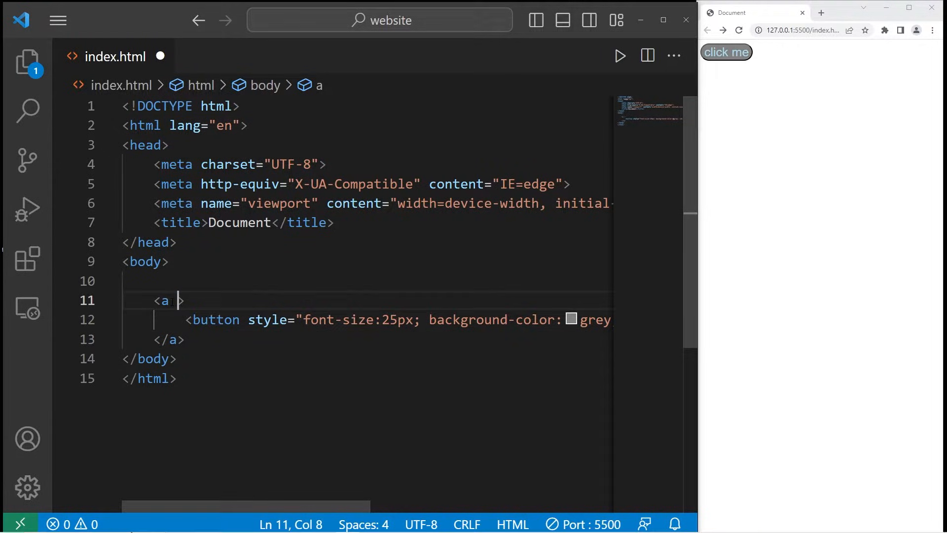
{"action": "type", "text": "href=\"\""}
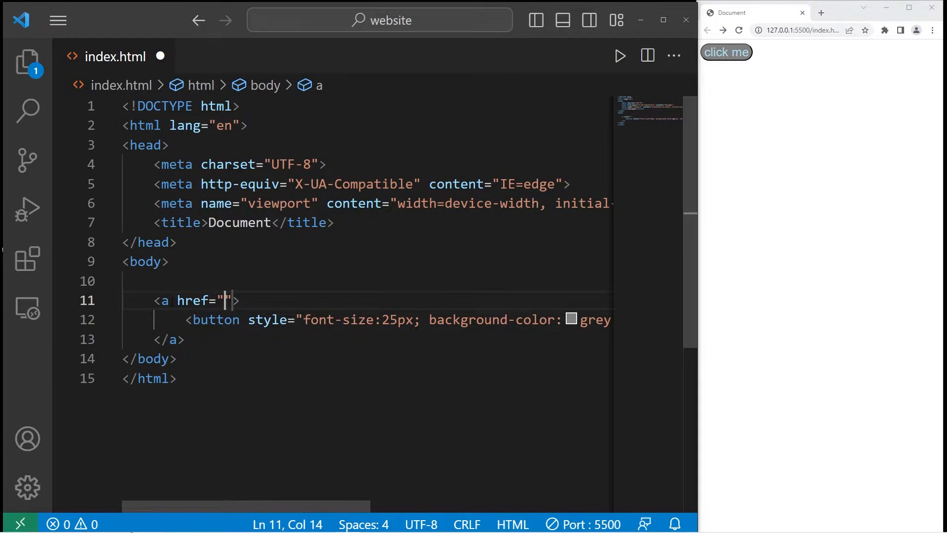
{"action": "type", "text": "https://"}
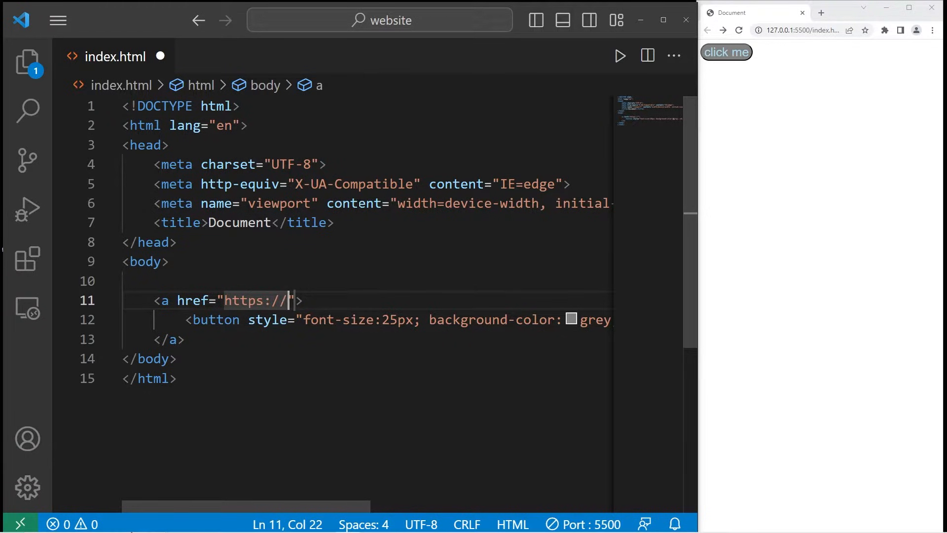
{"action": "type", "text": "google.com"}
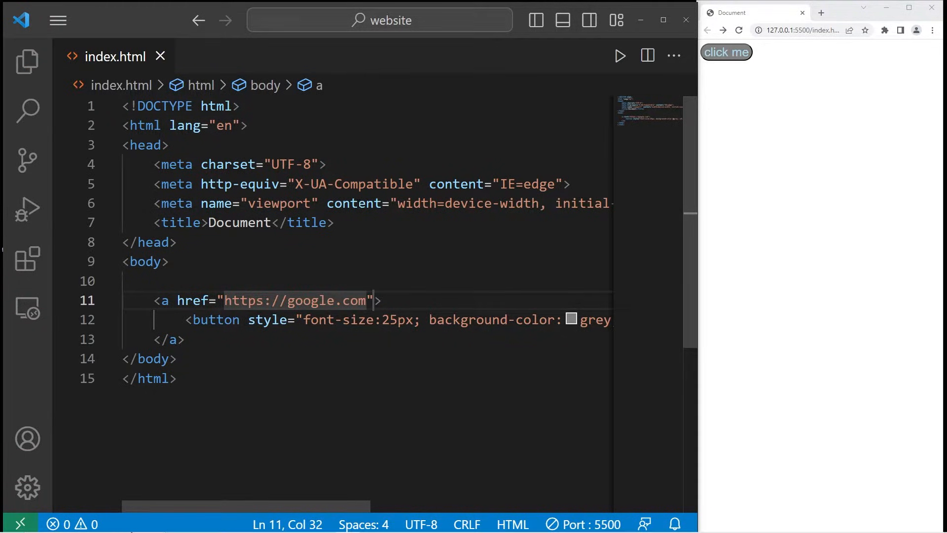
{"action": "left_click", "coordinate": [725, 51]}
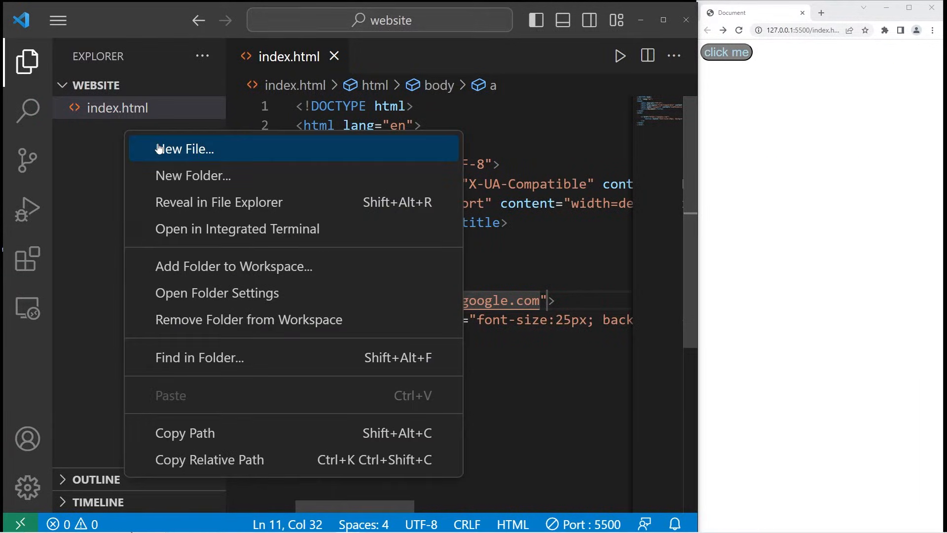
Create a new file named page2.html in the website folder.
{"action": "left_click", "coordinate": [186, 149]}
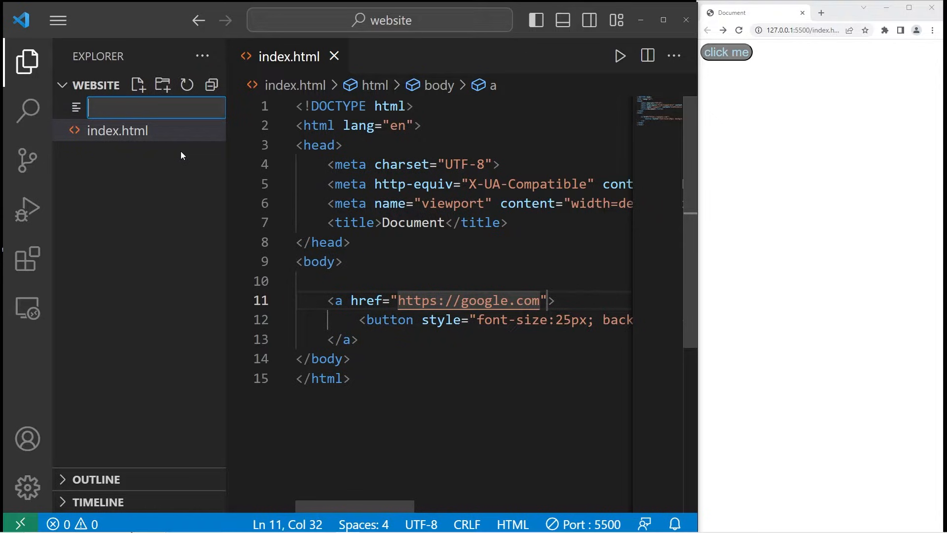
{"action": "type", "text": "page2.html"}
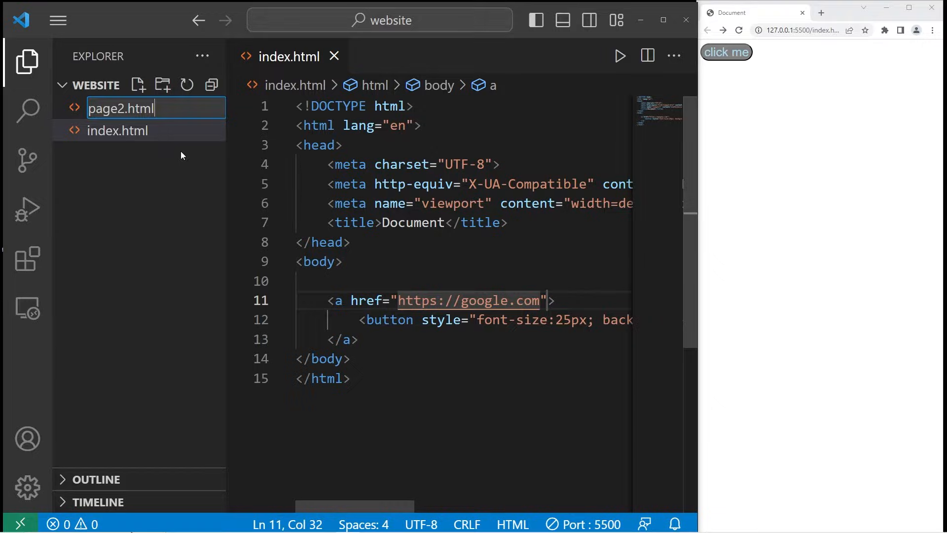
{"action": "key", "text": "Return"}
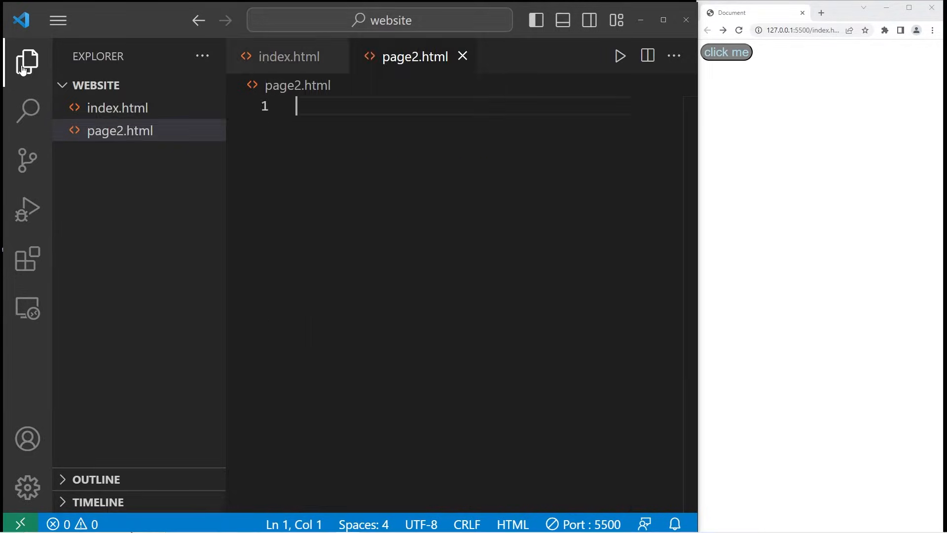
{"action": "left_click", "coordinate": [27, 62]}
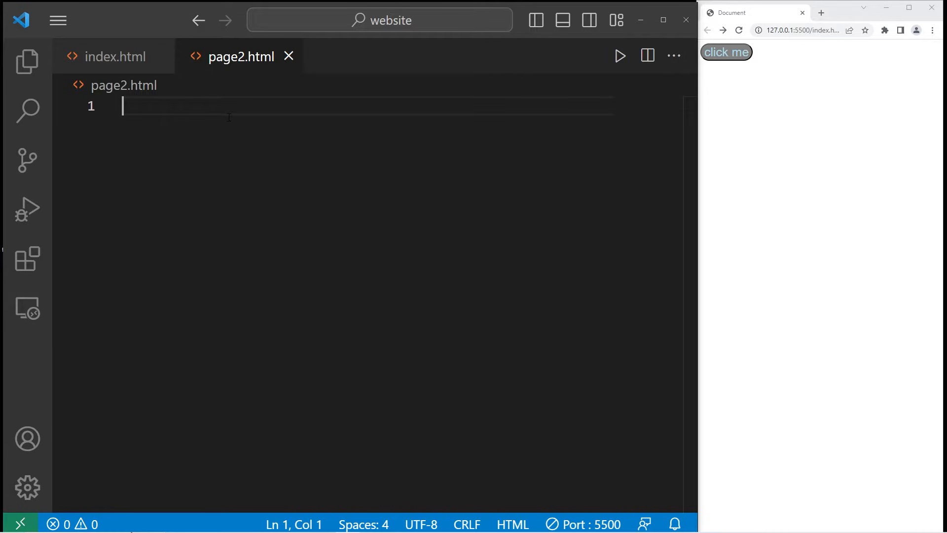
Fill page2.html with HTML boilerplate and an h1 reading 'This is page #2'.
{"action": "type", "text": "!DOCTYPE html>"}
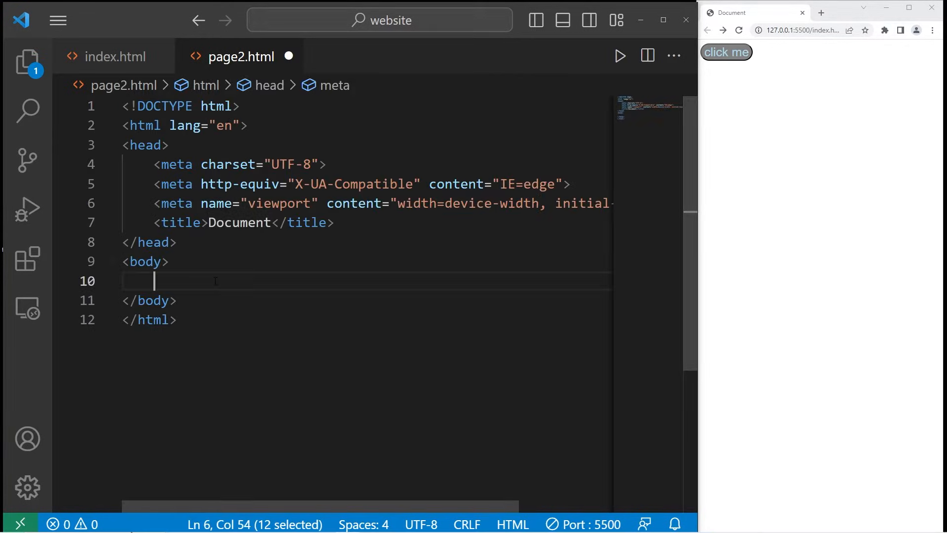
{"action": "type", "text": "<h1>"}
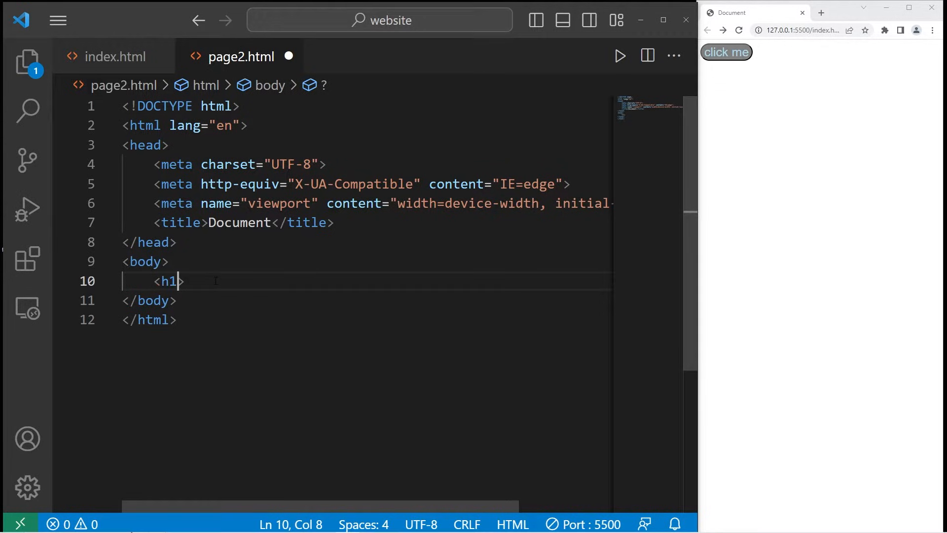
{"action": "type", "text": ">"}
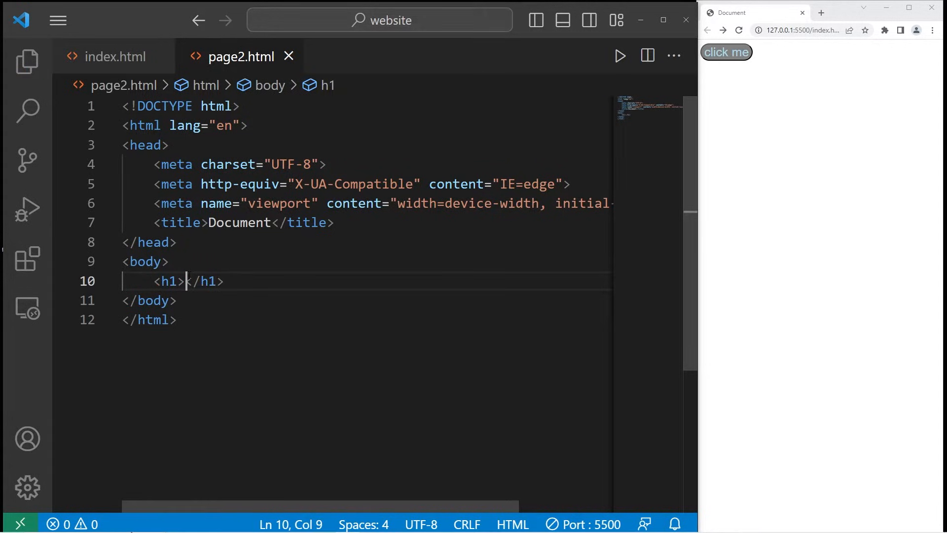
{"action": "type", "text": "This is"}
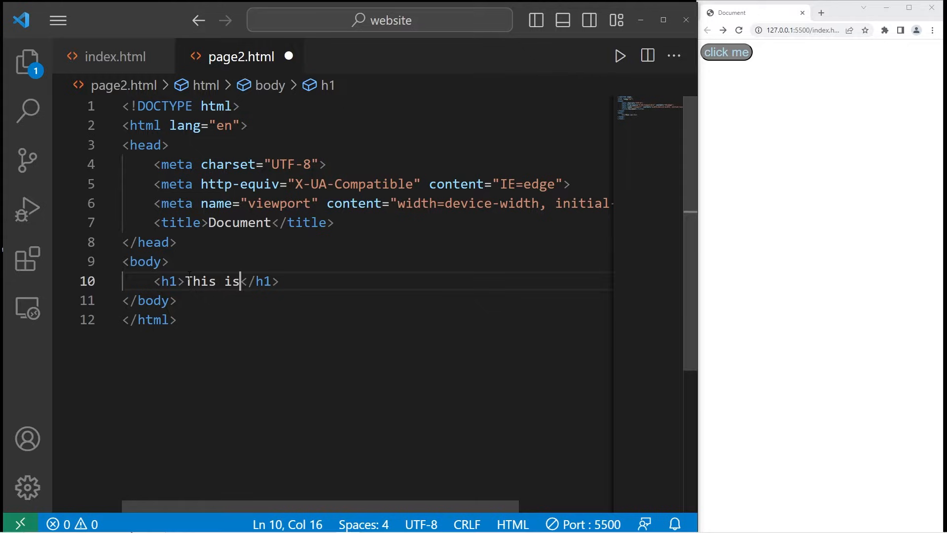
{"action": "type", "text": "page #2"}
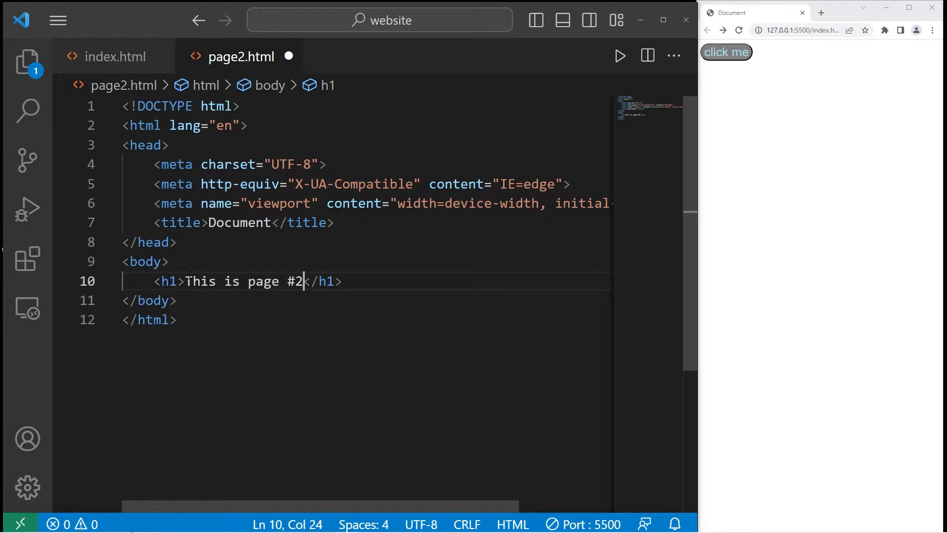
Change the button link's href in index.html from google.com to page2.html.
{"action": "left_click", "coordinate": [114, 56]}
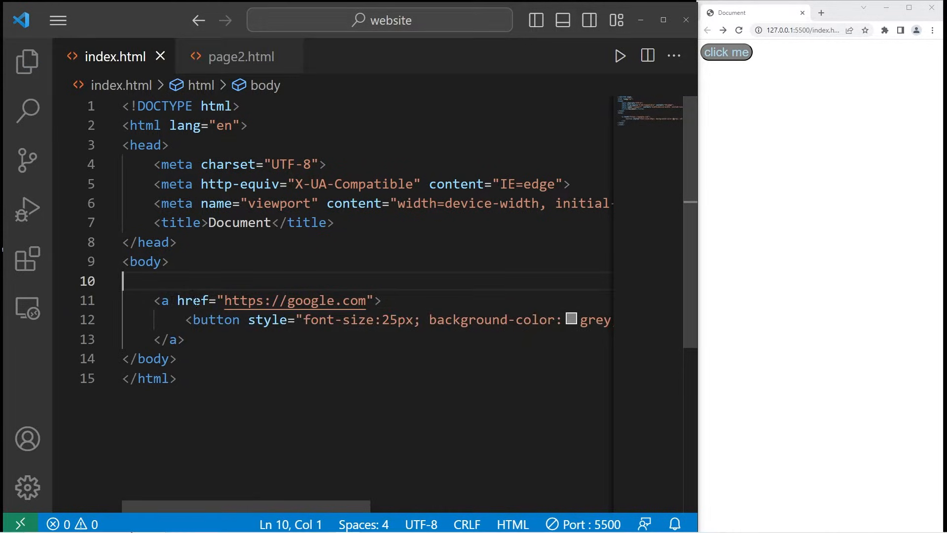
{"action": "double_click", "coordinate": [295, 299]}
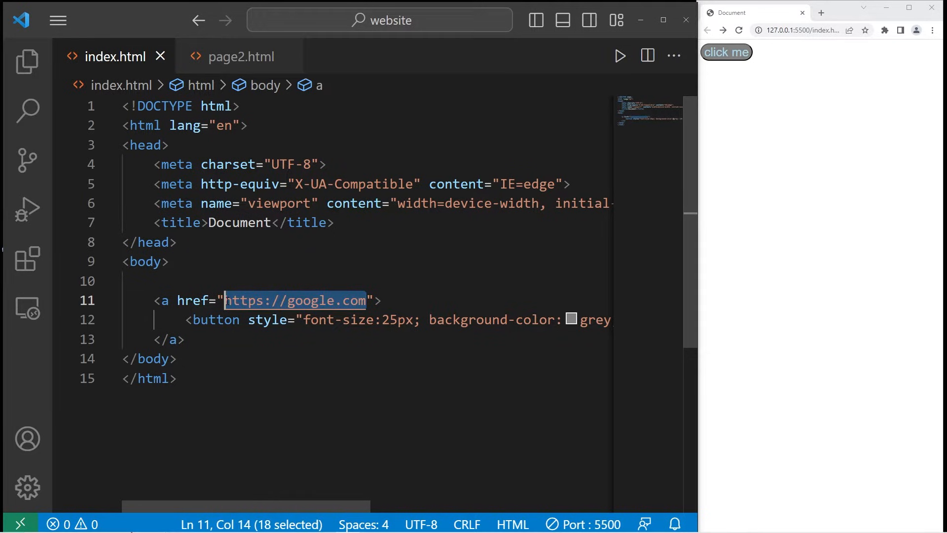
{"action": "left_click", "coordinate": [26, 61]}
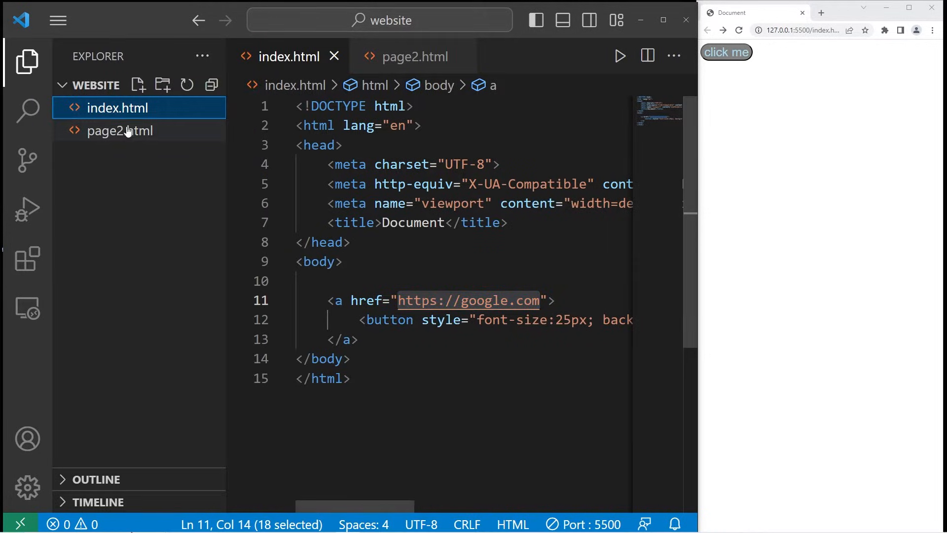
{"action": "left_click", "coordinate": [27, 61]}
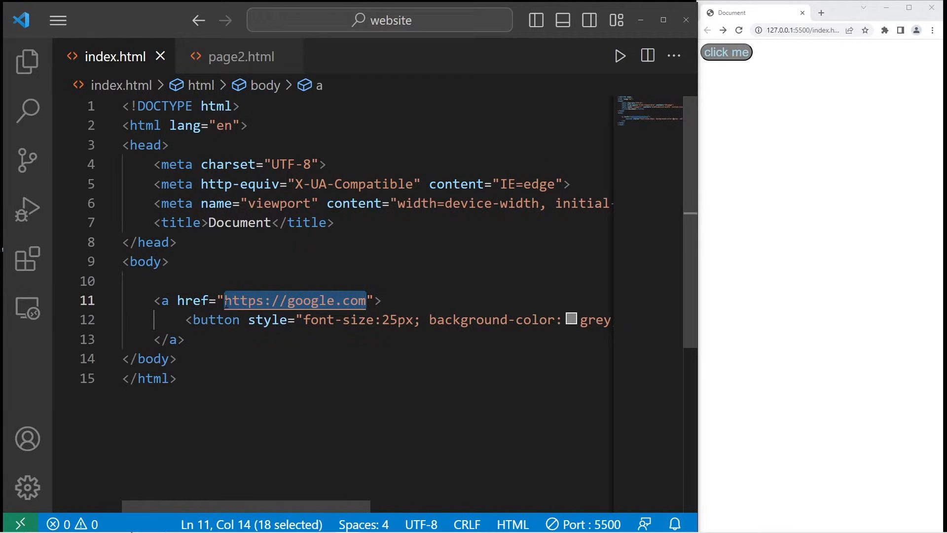
{"action": "type", "text": "page2."}
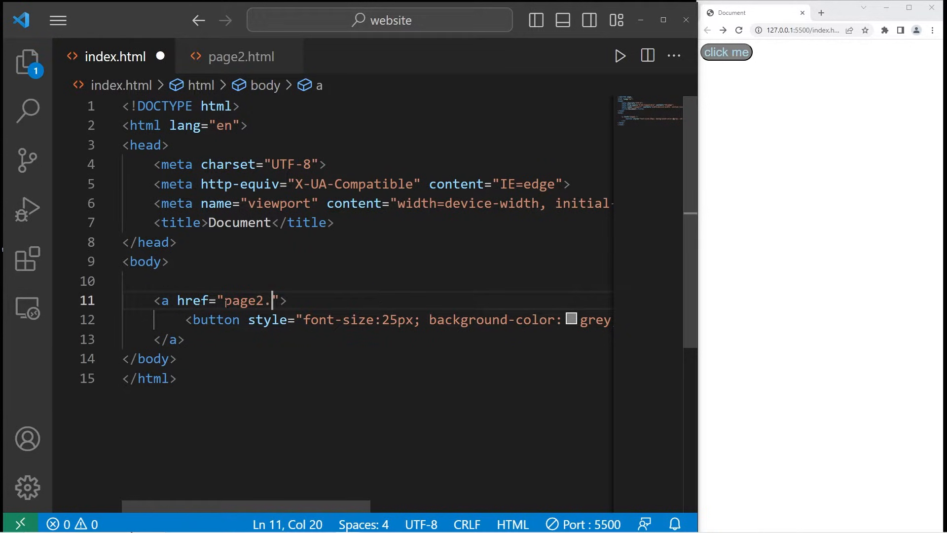
{"action": "type", "text": "html"}
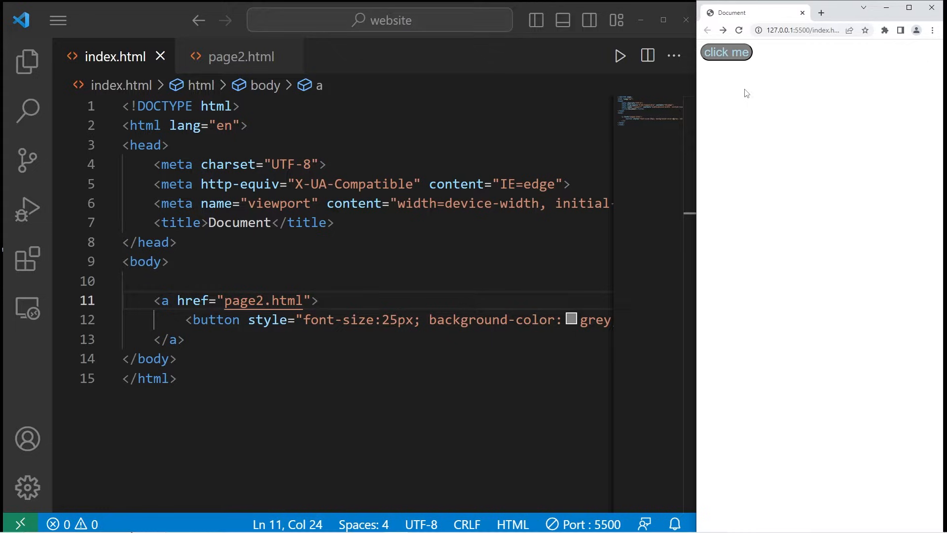
{"action": "left_click", "coordinate": [725, 52]}
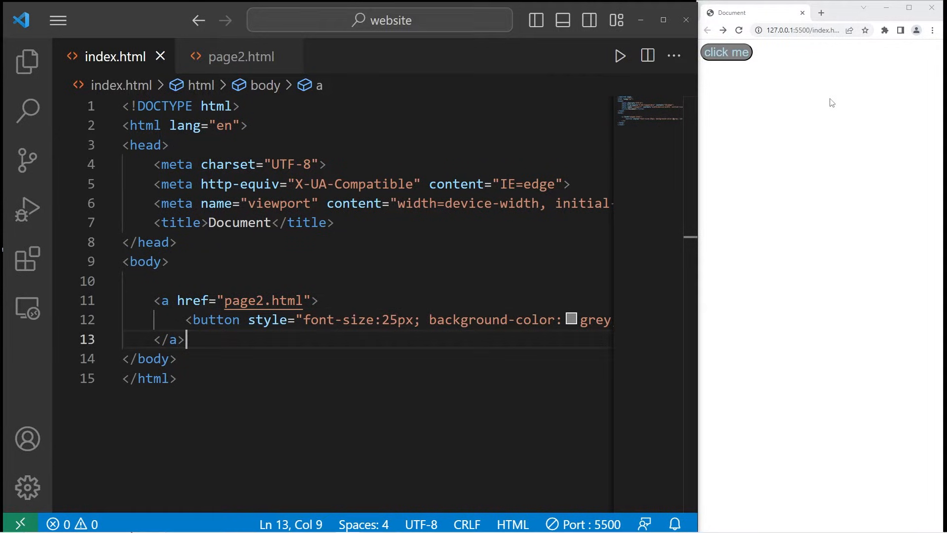
{"action": "mouse_move", "coordinate": [766, 54]}
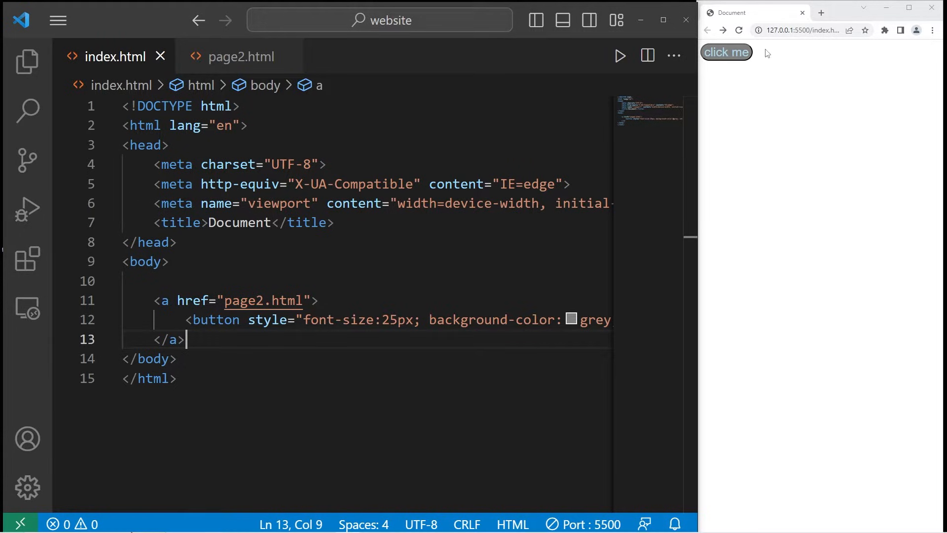
{"action": "mouse_move", "coordinate": [724, 53]}
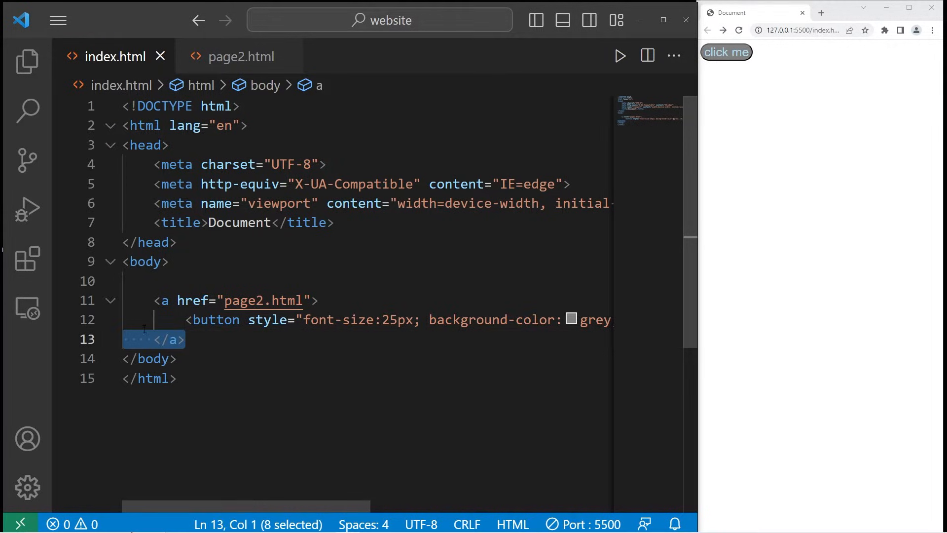
Remove the closing link tag and add an empty <script></script> block below the button.
{"action": "key", "text": "Delete"}
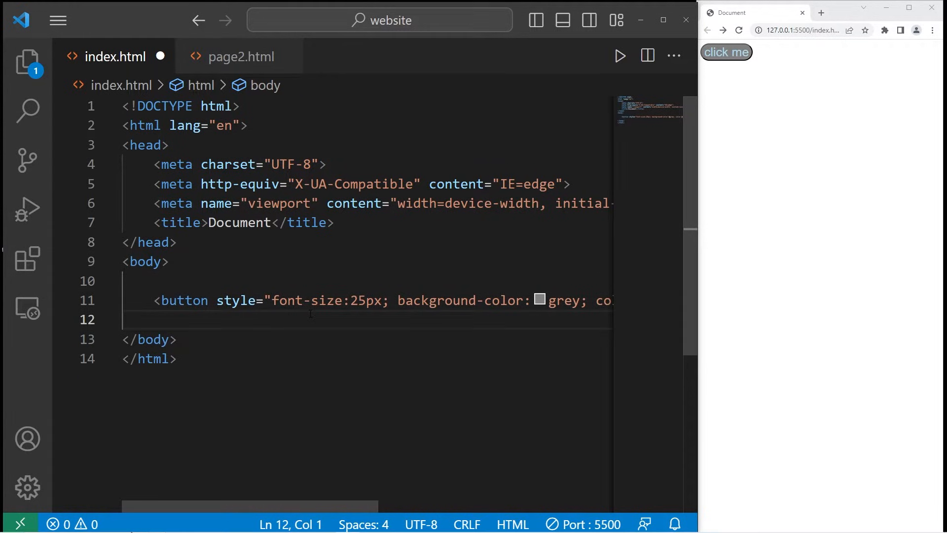
{"action": "type", "text": "<>"}
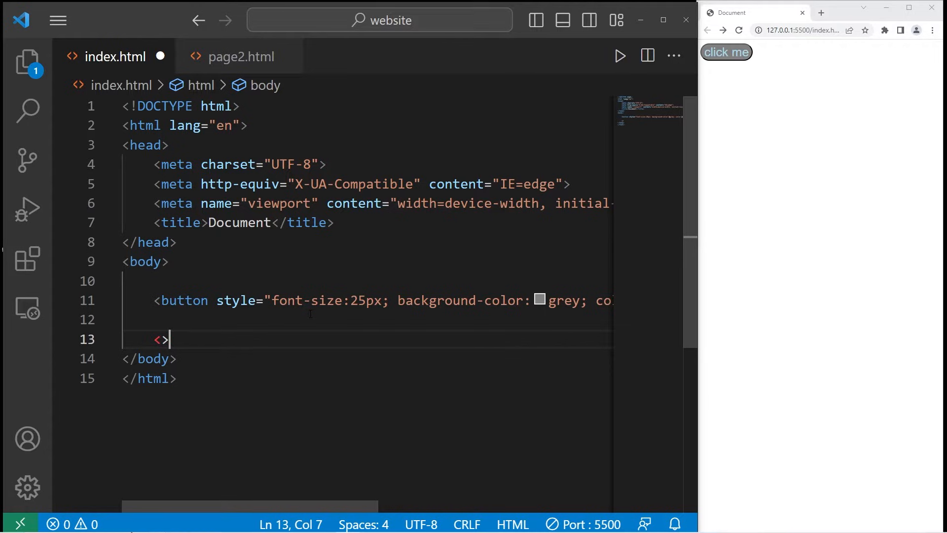
{"action": "type", "text": "script"}
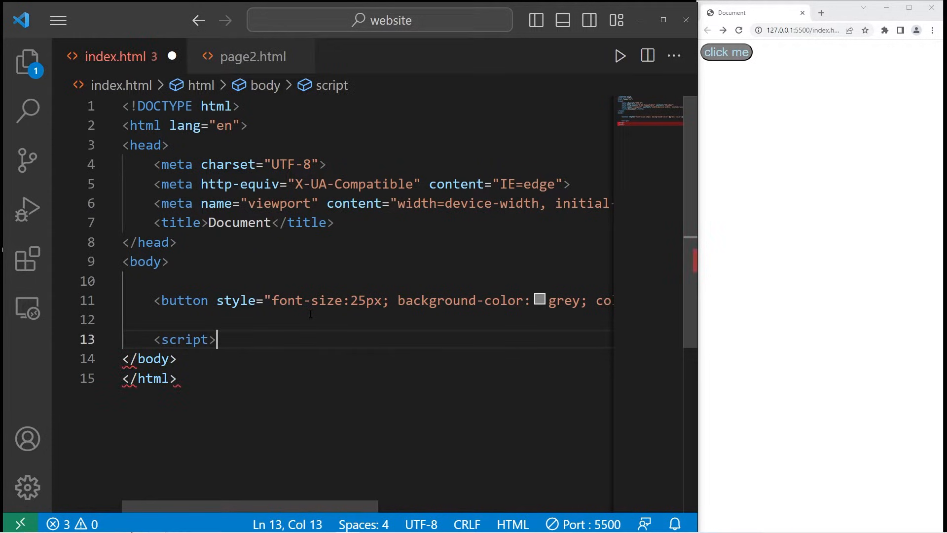
{"action": "type", "text": "</s"}
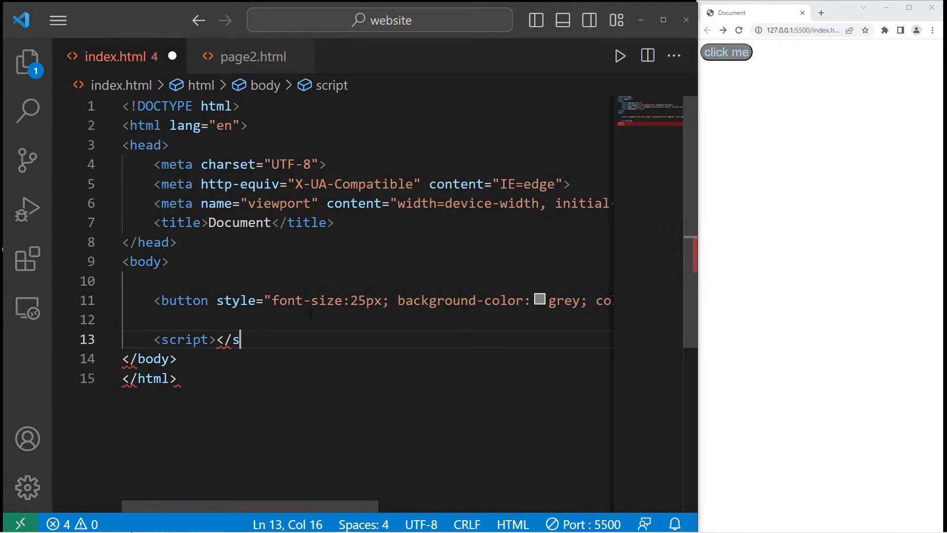
{"action": "type", "text": "cript>"}
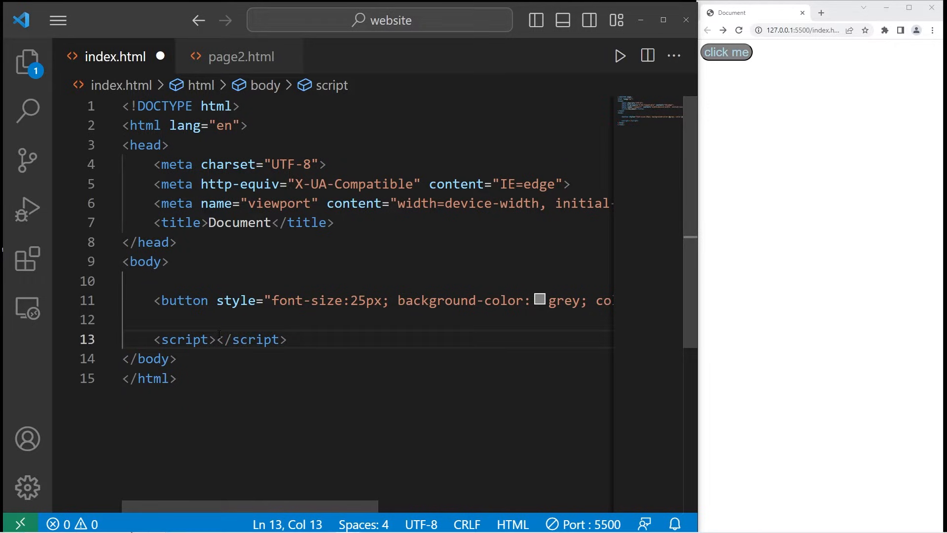
{"action": "key", "text": "enter"}
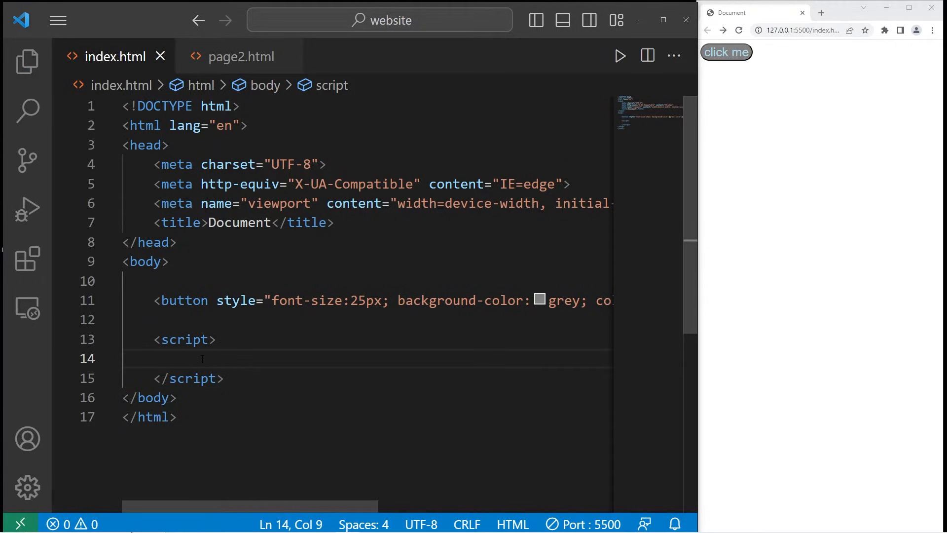
Start an empty function doSomething() { } inside the script block.
{"action": "type", "text": "function"}
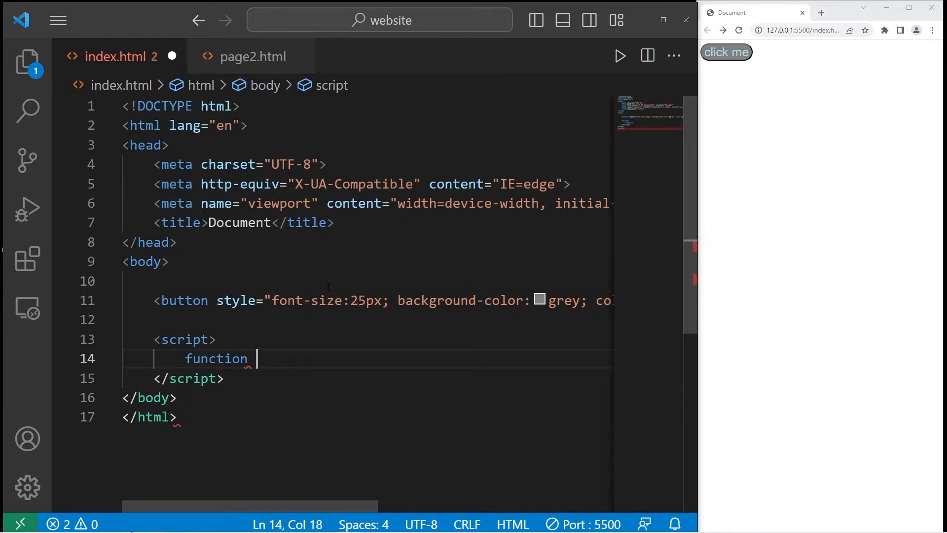
{"action": "type", "text": "doSomething"}
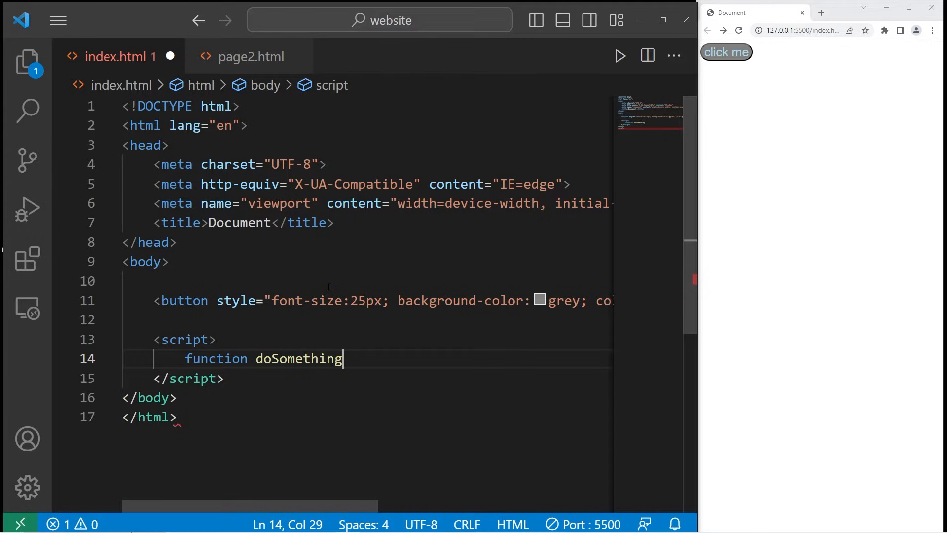
{"action": "type", "text": "()"}
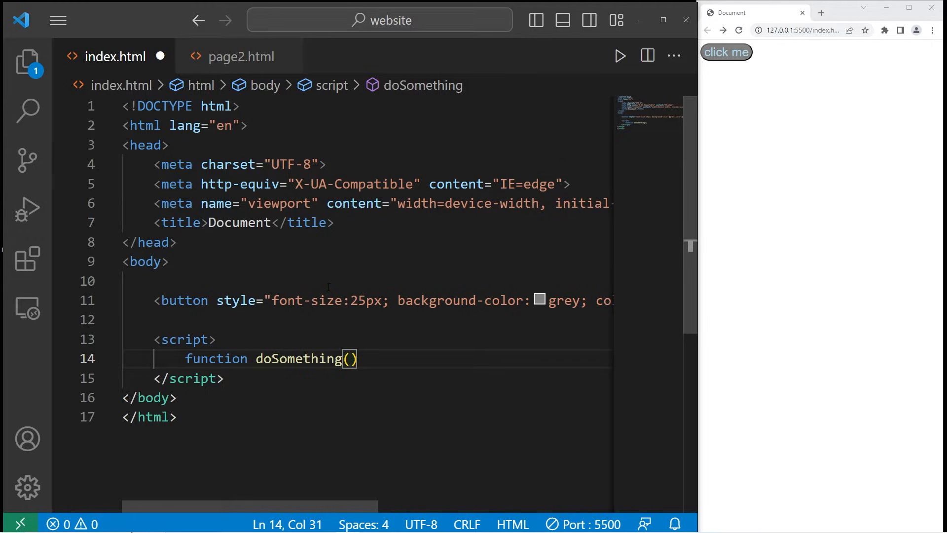
{"action": "type", "text": "{"}
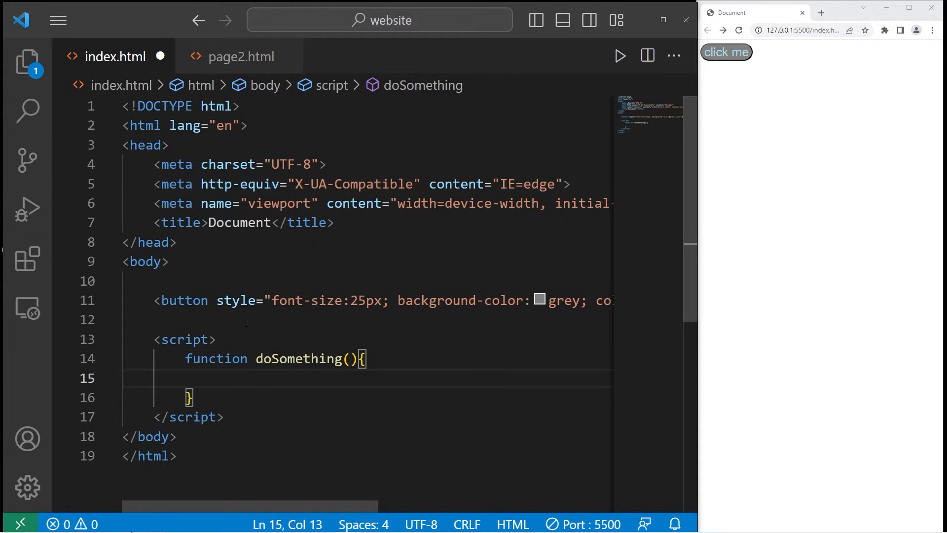
Add onclick="doSomething()" to the button tag, reusing the function name from the script.
{"action": "left_click", "coordinate": [222, 300]}
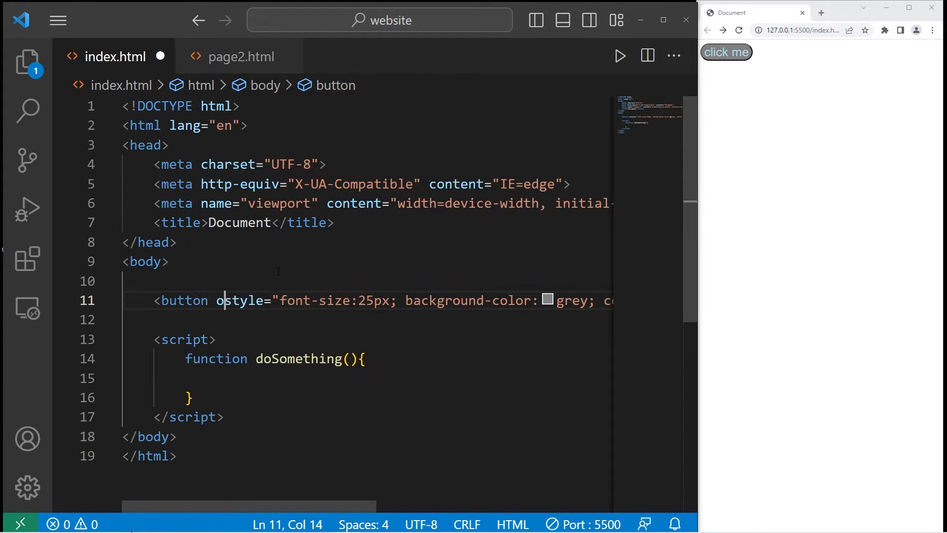
{"action": "type", "text": "onclick"}
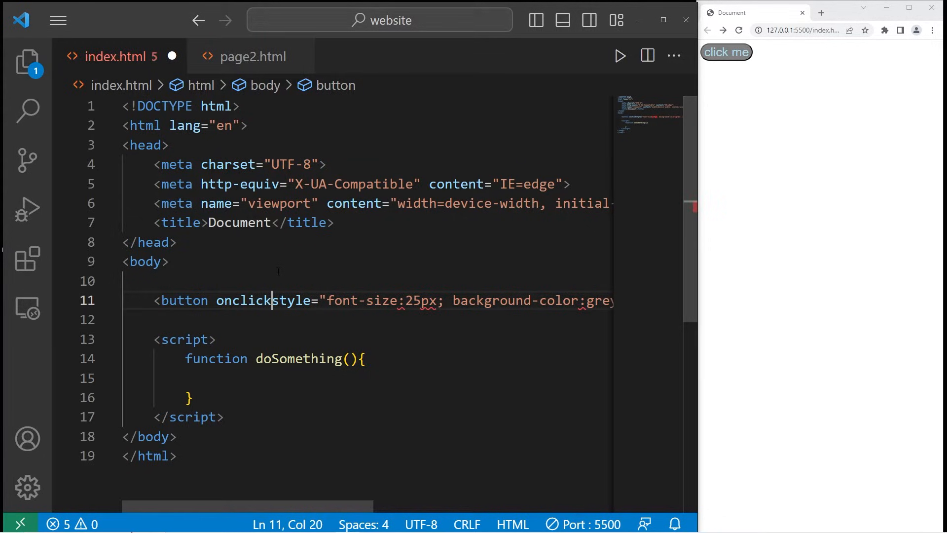
{"action": "type", "text": "="}
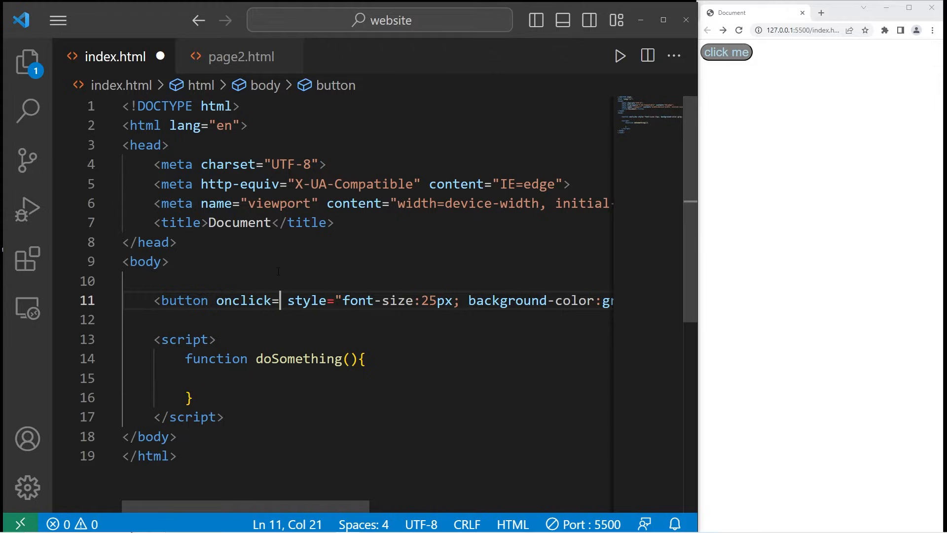
{"action": "type", "text": "\""}
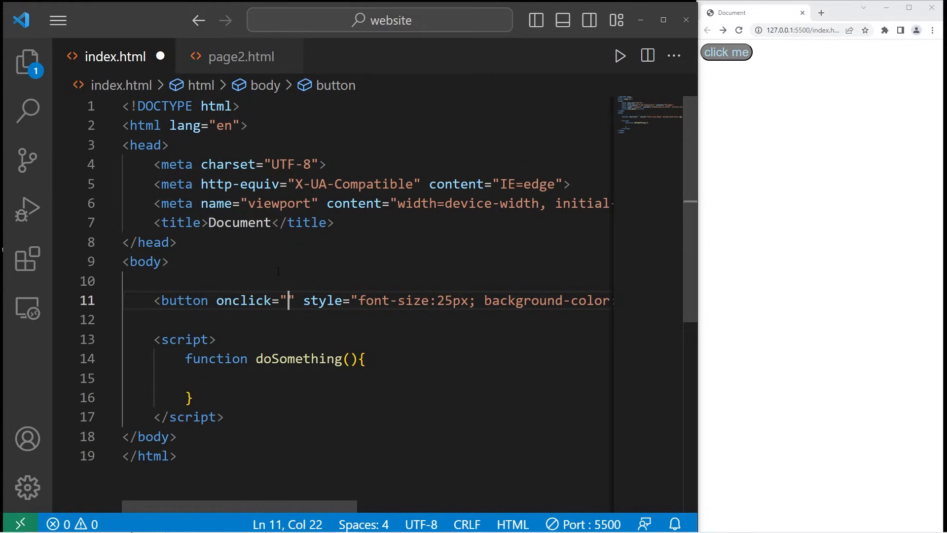
{"action": "double_click", "coordinate": [300, 358]}
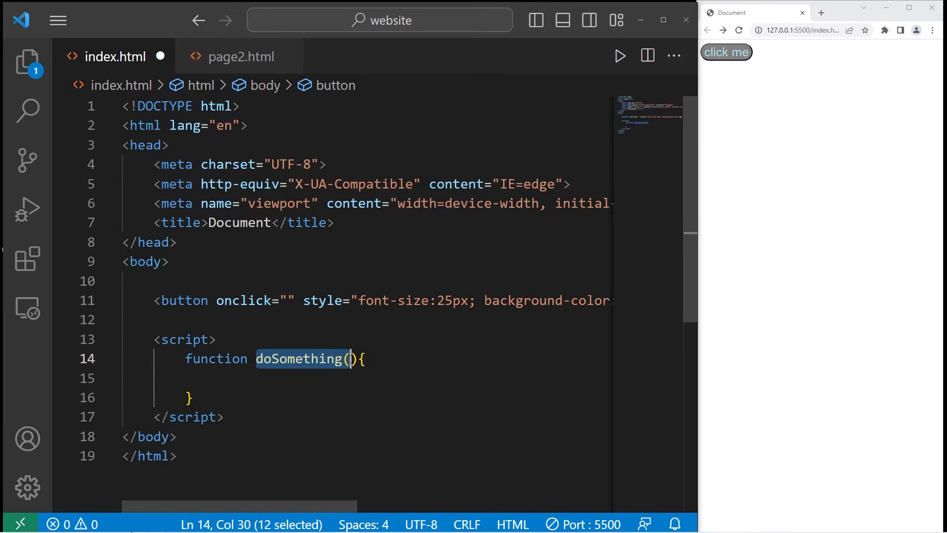
{"action": "type", "text": "doSomething()"}
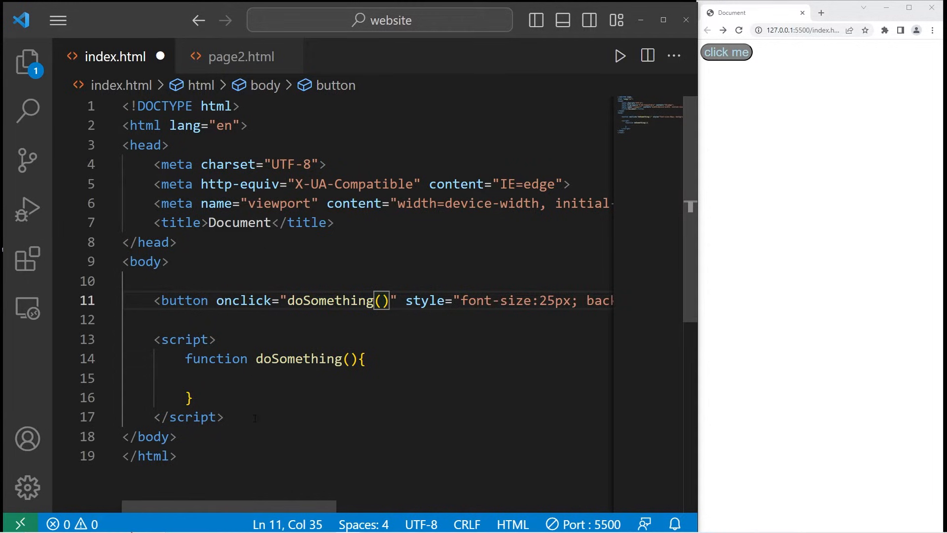
{"action": "left_click", "coordinate": [269, 378]}
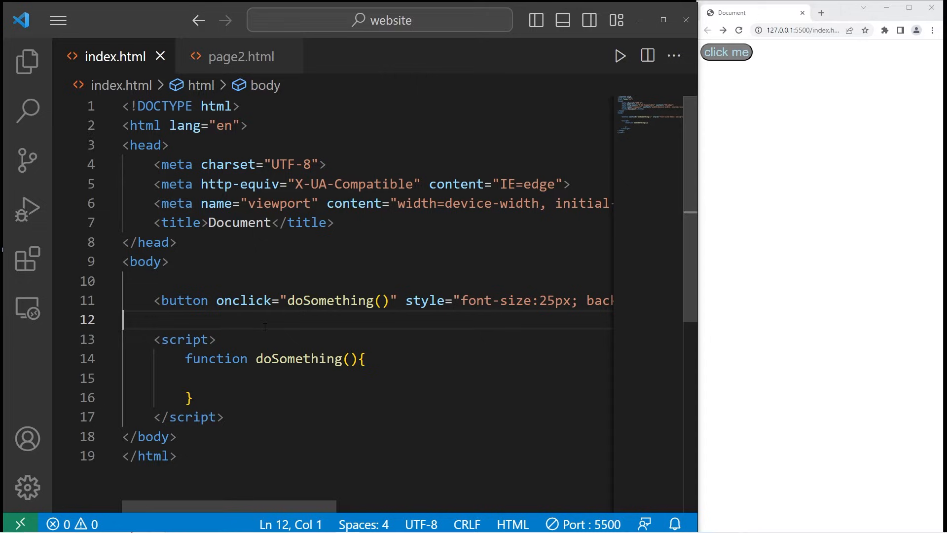
Add a <p id="greeting">Hello</p> paragraph below the button.
{"action": "key", "text": "enter"}
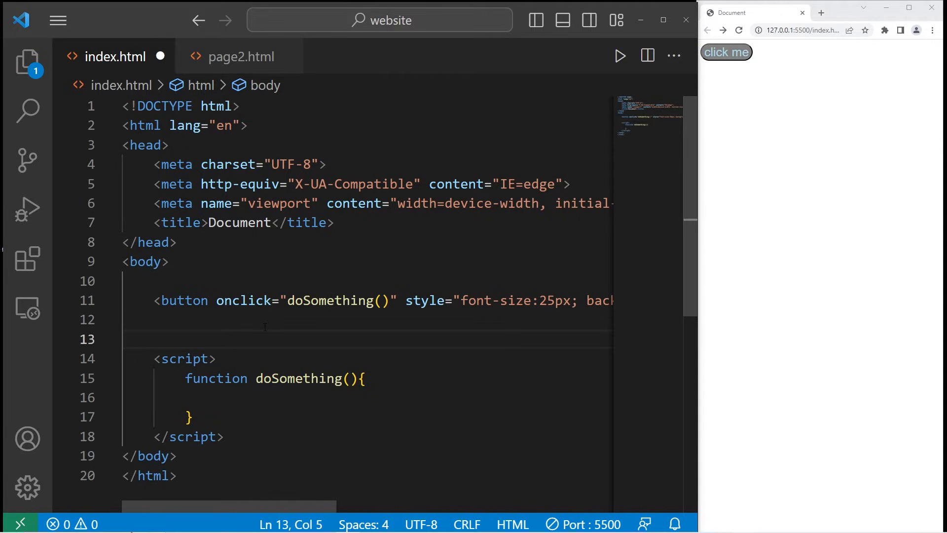
{"action": "type", "text": "<p></p>"}
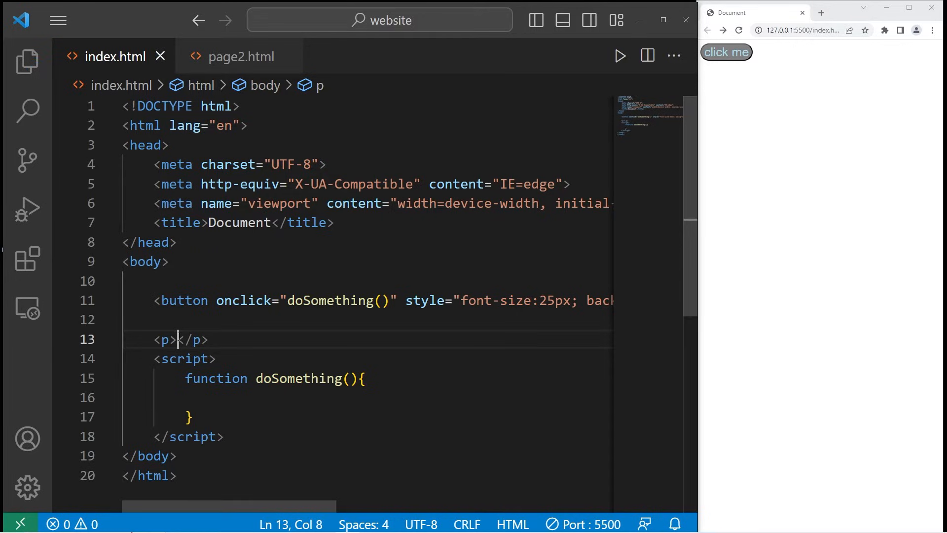
{"action": "type", "text": "Hello"}
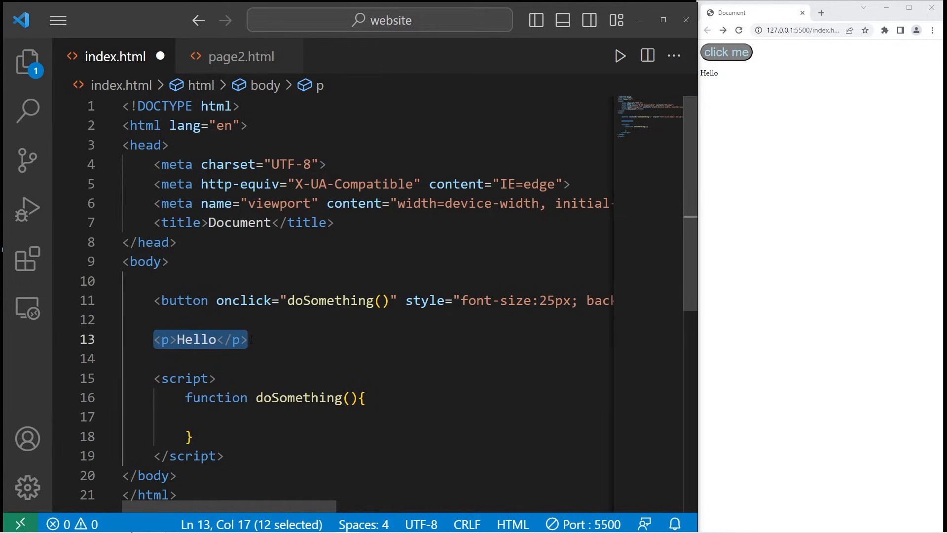
{"action": "left_click", "coordinate": [167, 338]}
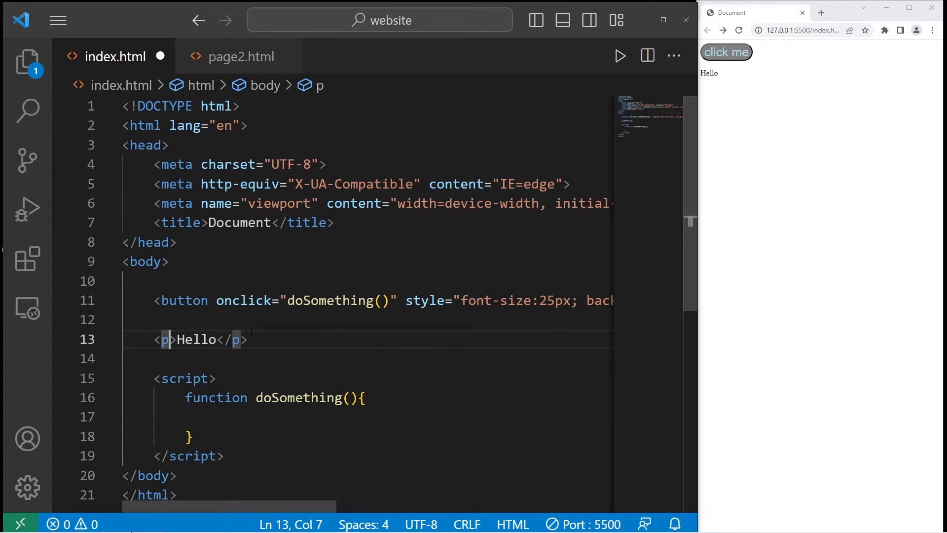
{"action": "type", "text": "id=\"\""}
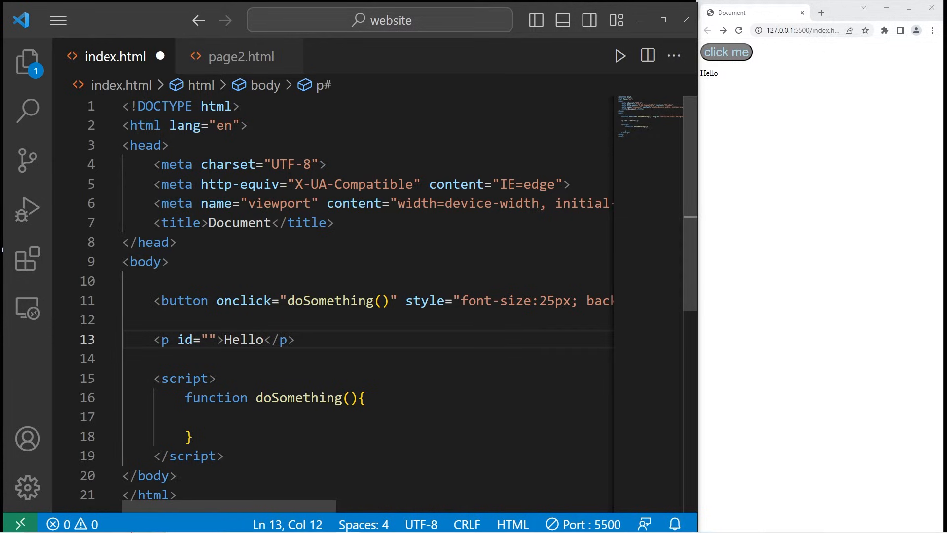
{"action": "type", "text": "greeting"}
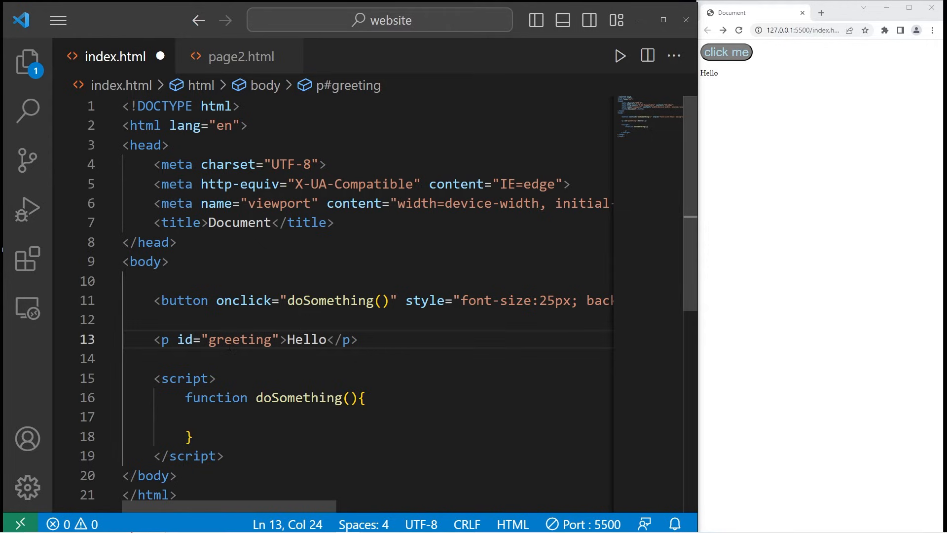
In doSomething, set document.getElementById("greeting").innerHTML to "Goodbye".
{"action": "left_click", "coordinate": [232, 417]}
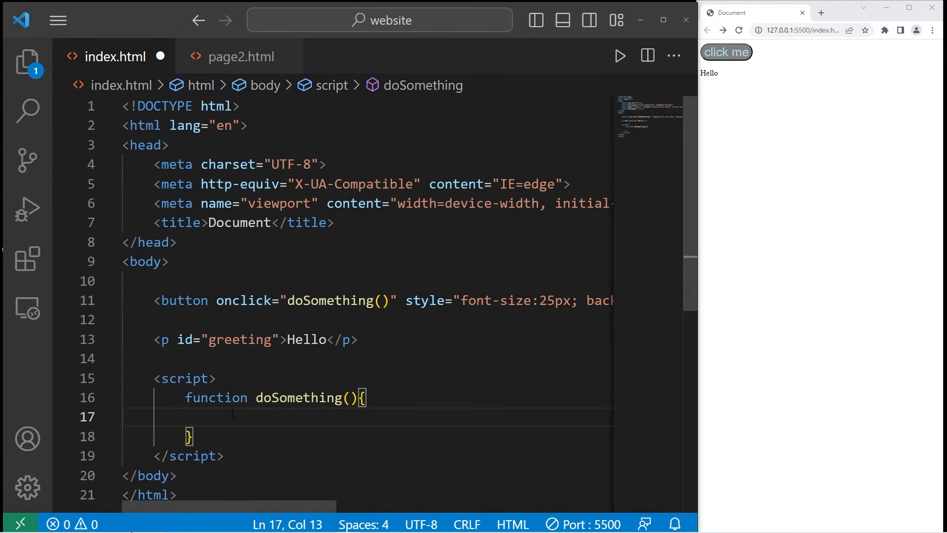
{"action": "type", "text": "document"}
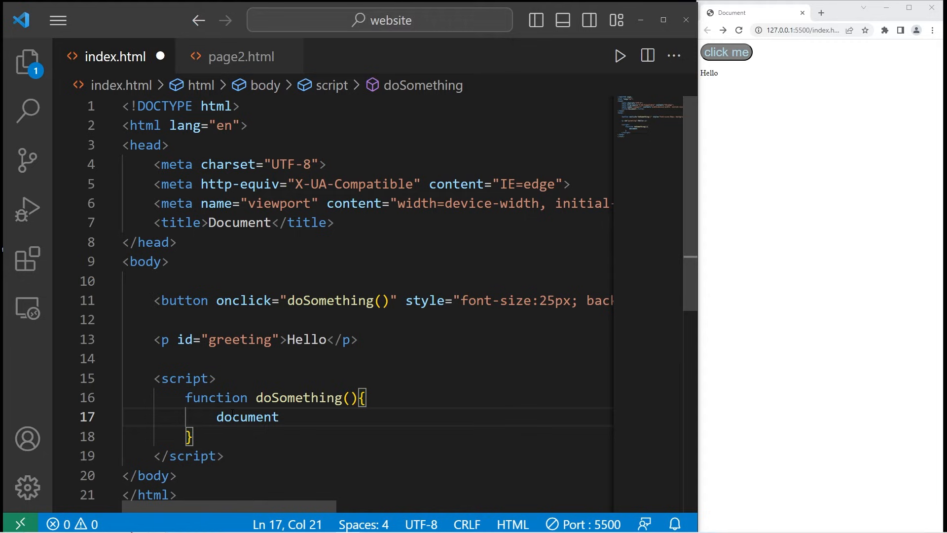
{"action": "type", "text": ".getEle"}
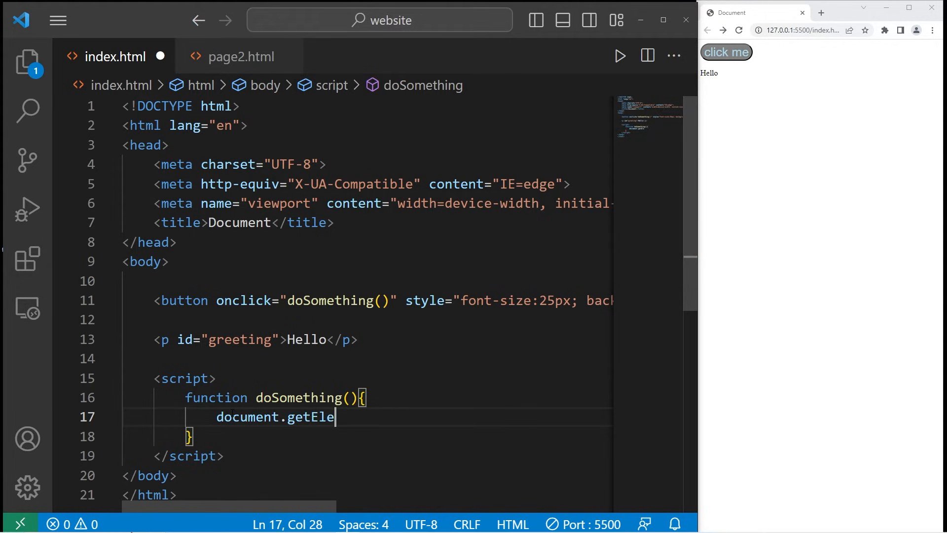
{"action": "type", "text": "ment"}
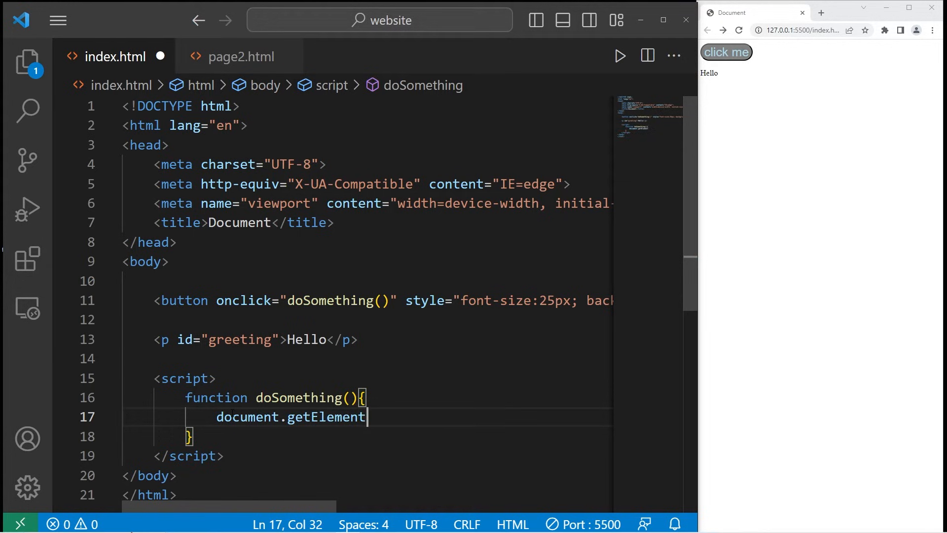
{"action": "type", "text": "ById"}
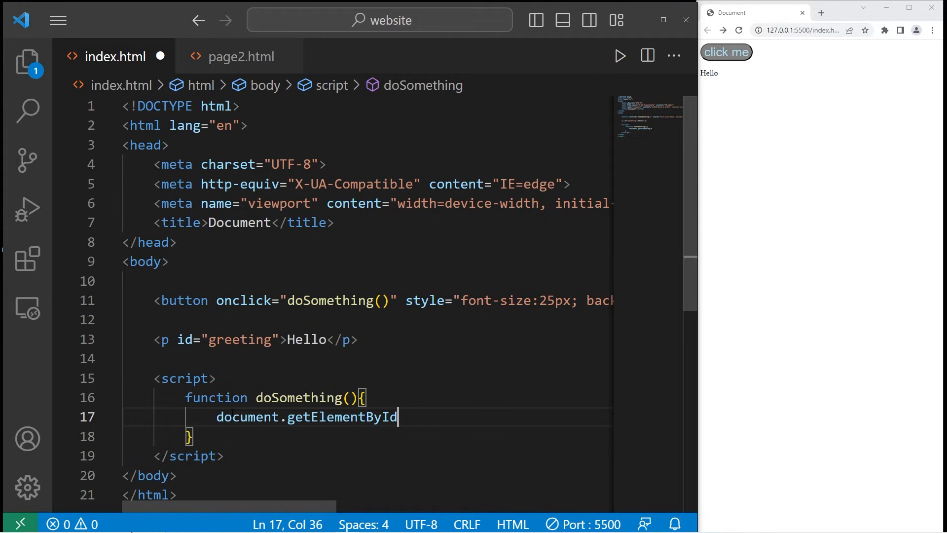
{"action": "type", "text": "()"}
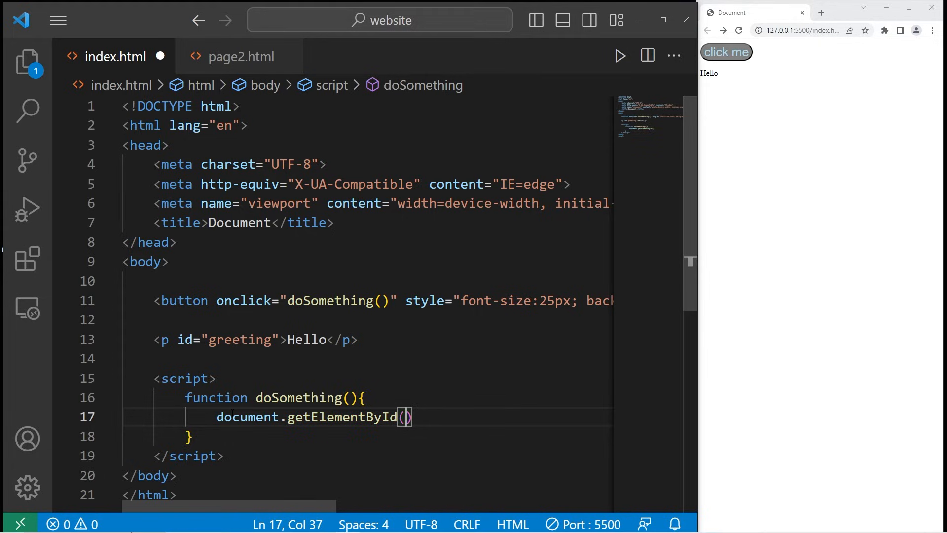
{"action": "type", "text": "\"gr"}
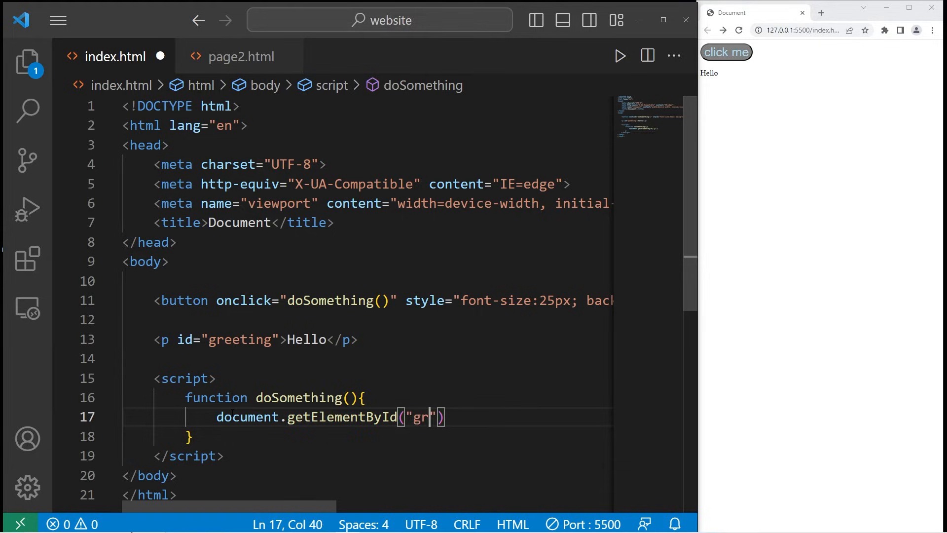
{"action": "type", "text": "eeting"}
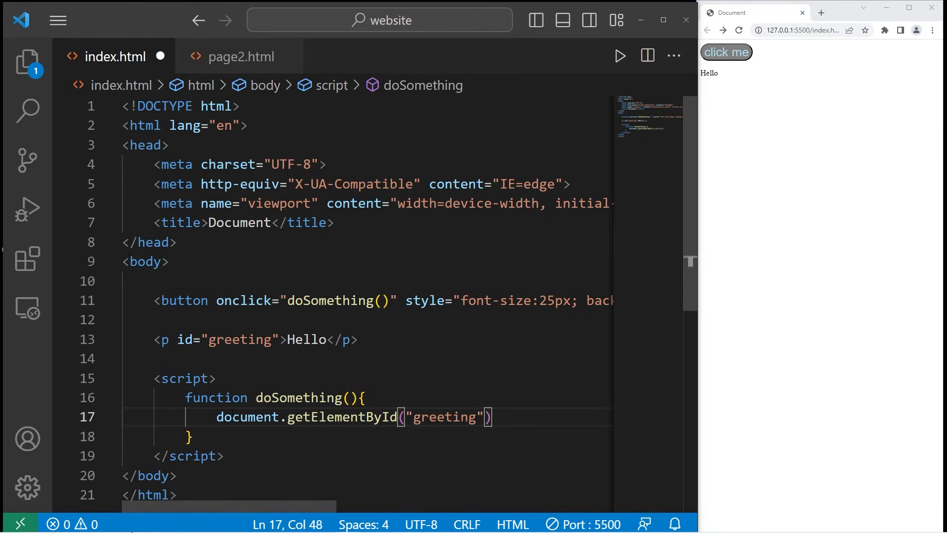
{"action": "type", "text": ".inner"}
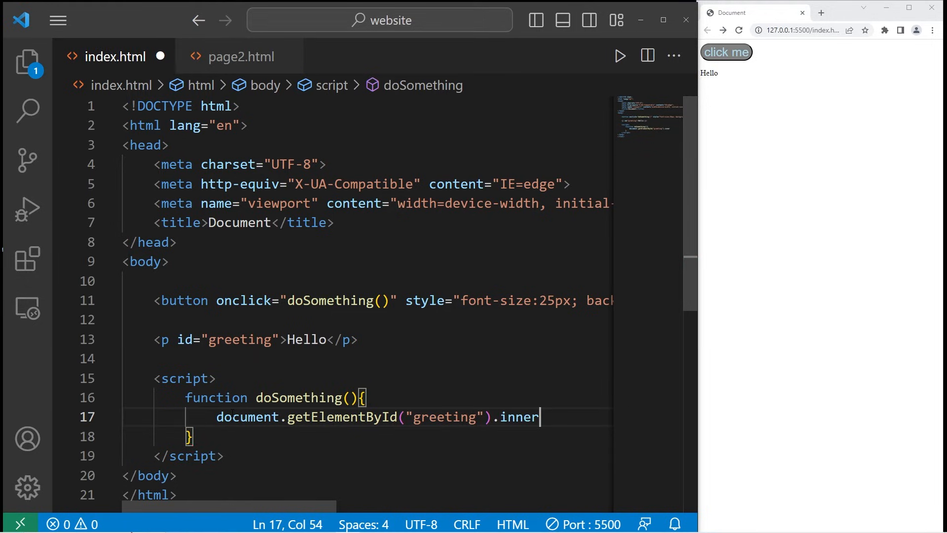
{"action": "type", "text": "HTML = \"Good\""}
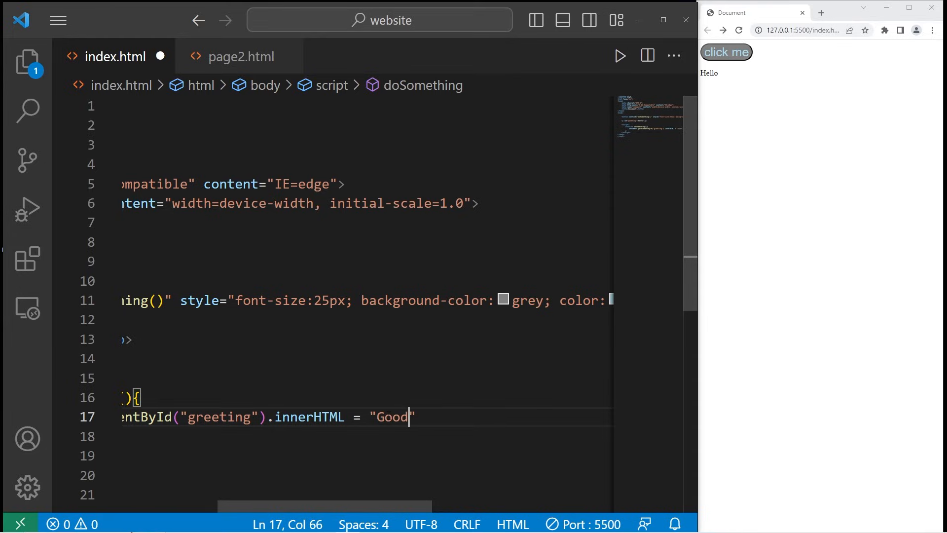
{"action": "type", "text": "bye\";"}
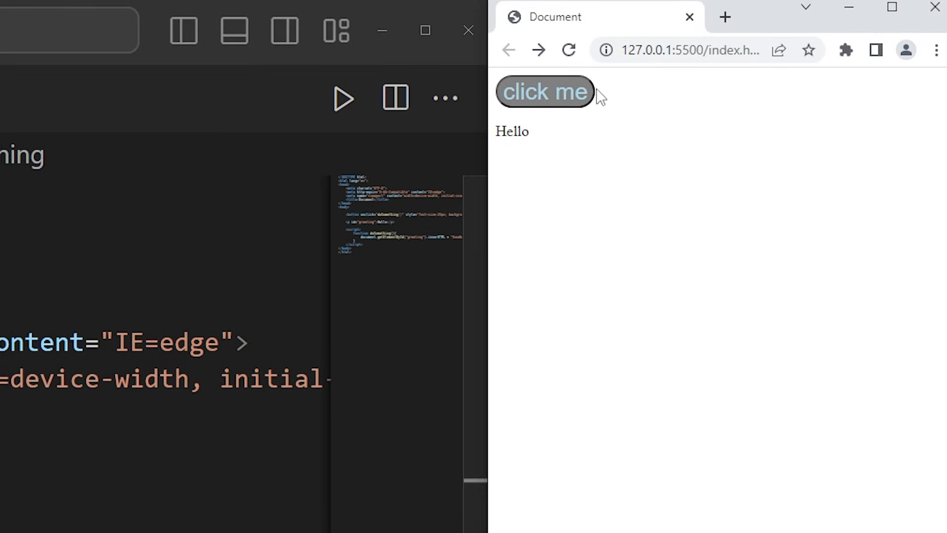
Press the 'click me' button in the Live Server preview and confirm Hello becomes Goodbye.
{"action": "left_click", "coordinate": [543, 92]}
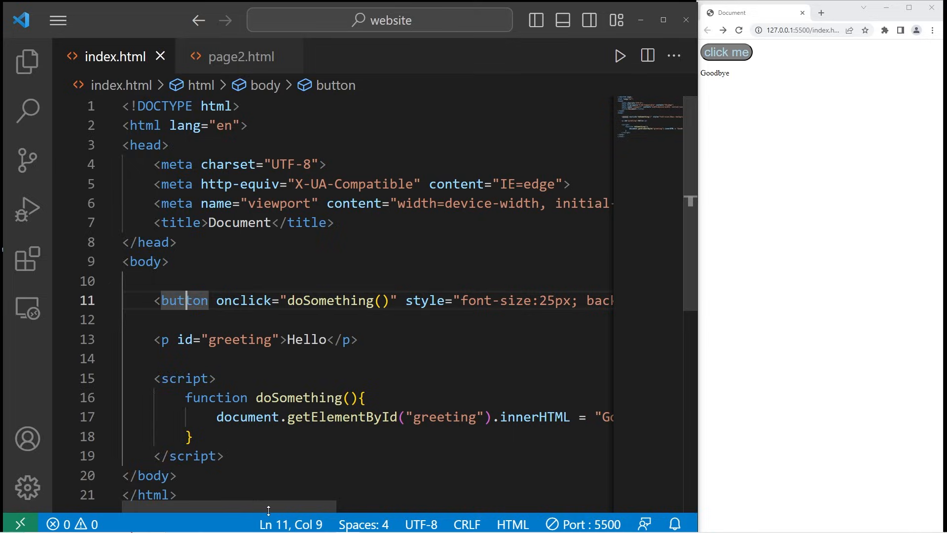
{"action": "scroll", "scroll_direction": "right", "scroll_amount": 3}
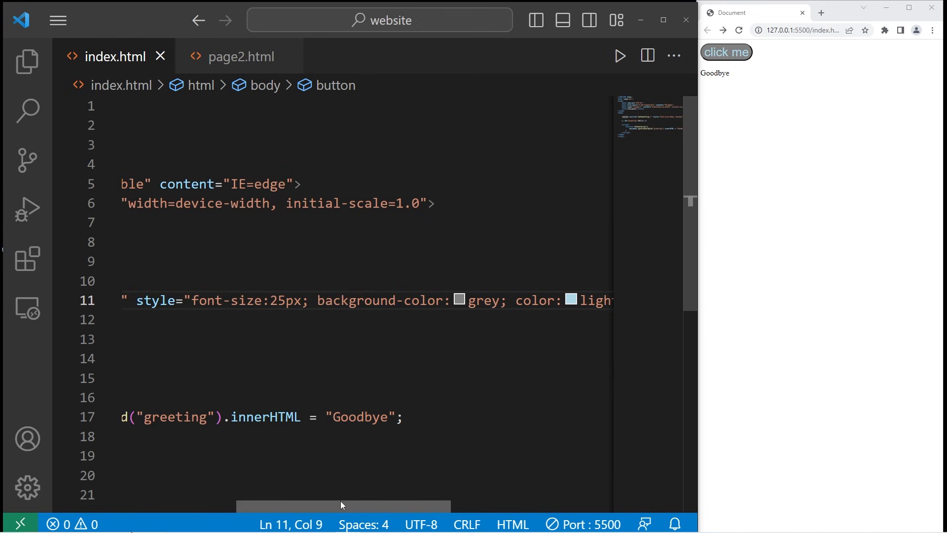
{"action": "scroll", "scroll_direction": "left", "scroll_amount": 3}
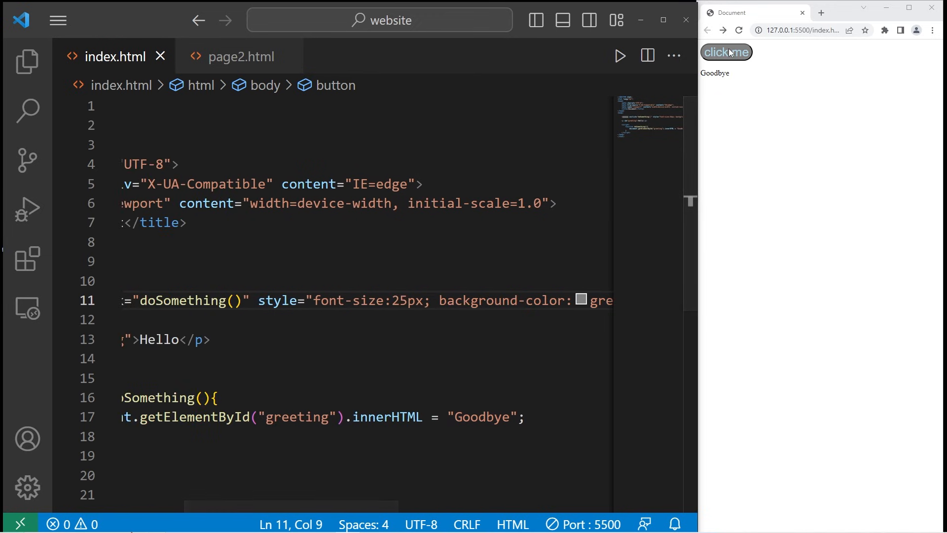
{"action": "scroll", "scroll_direction": "left", "scroll_amount": 3}
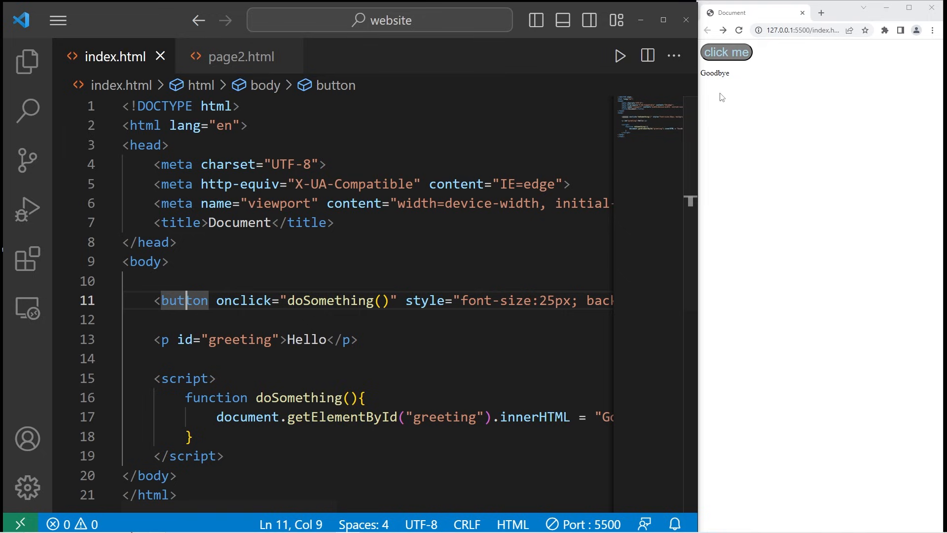